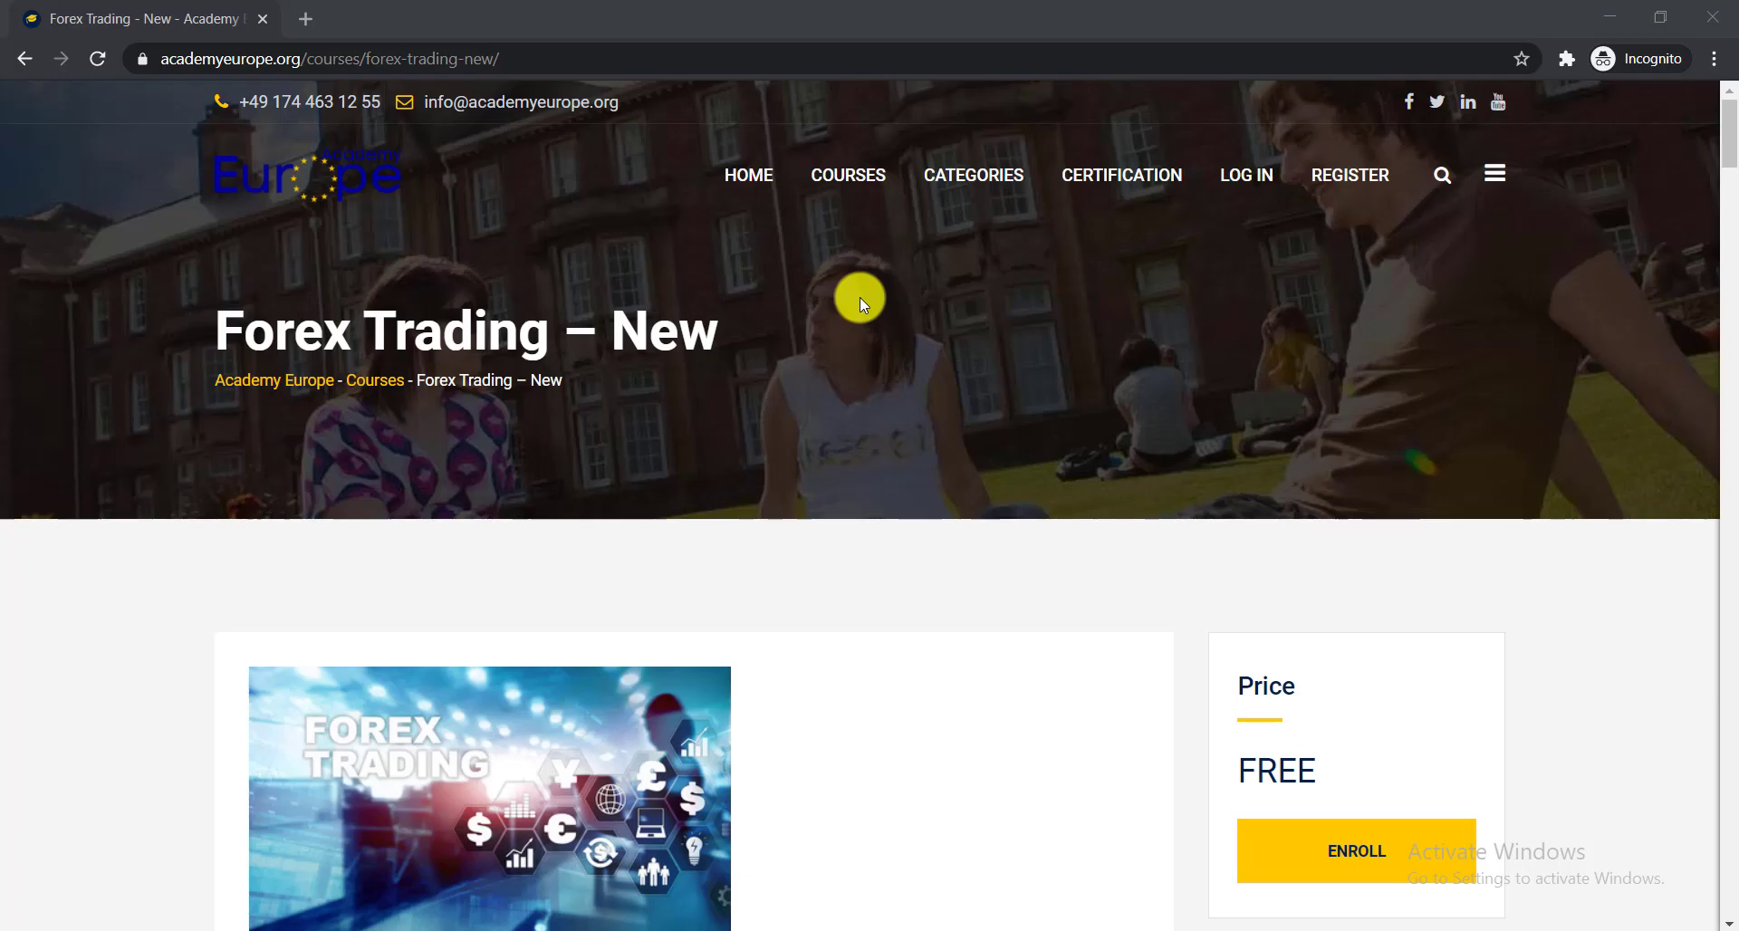
mouse_move(206, 330)
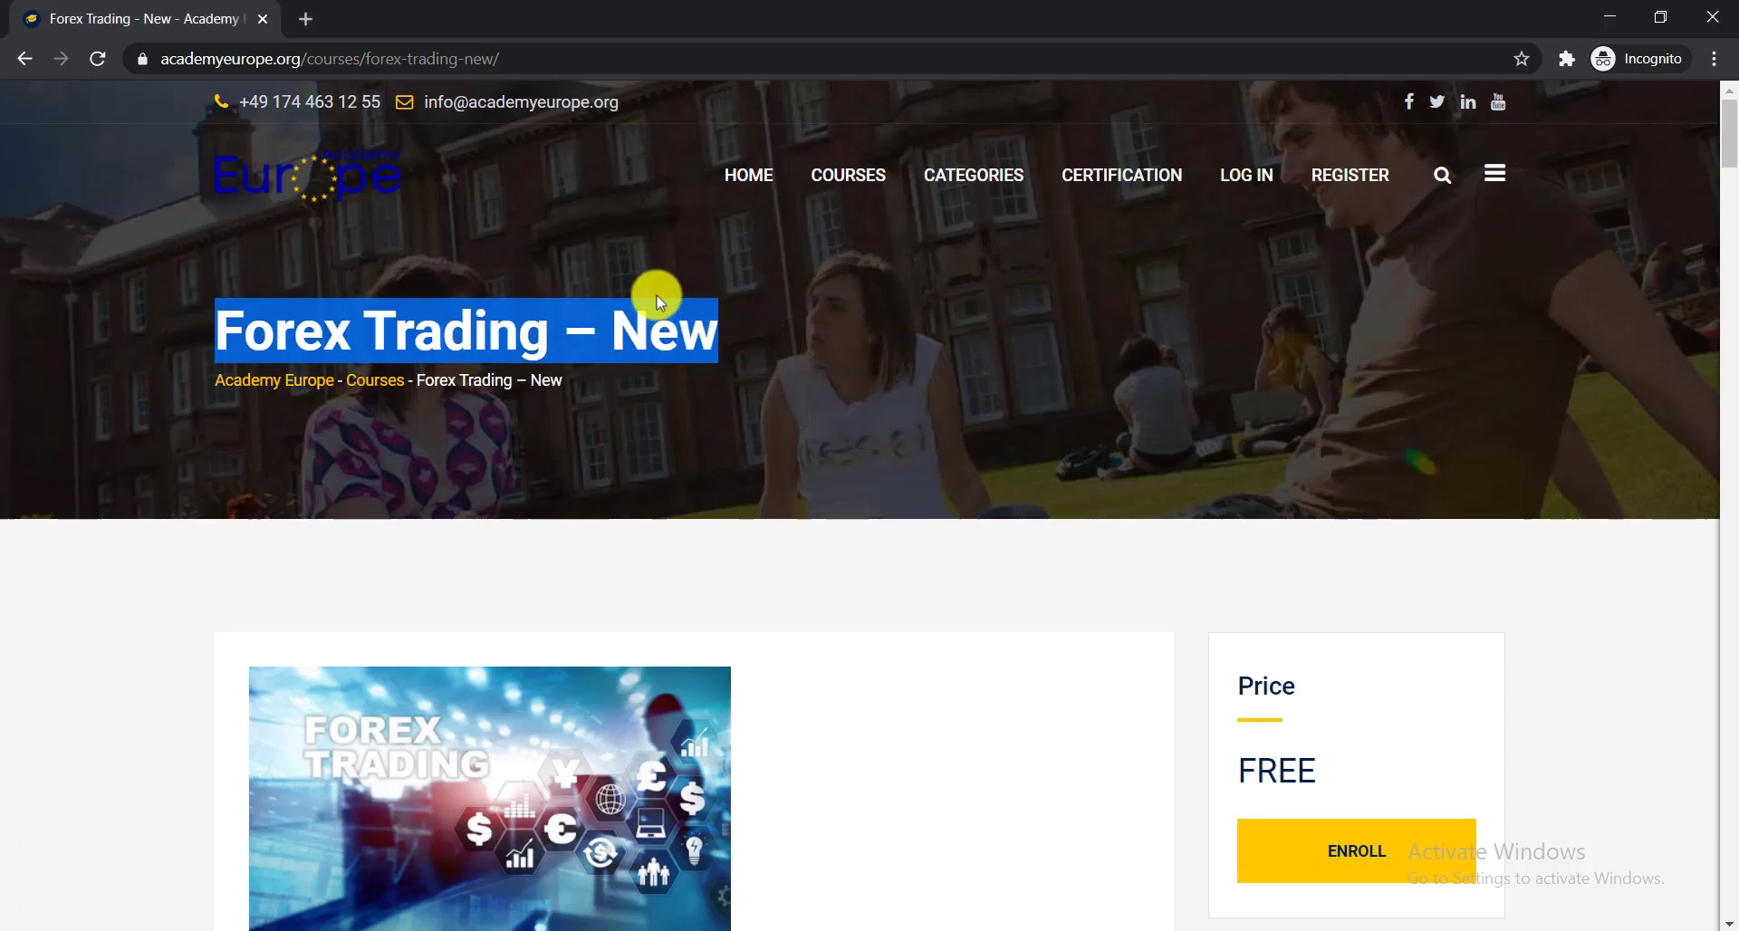
mouse_move(382, 199)
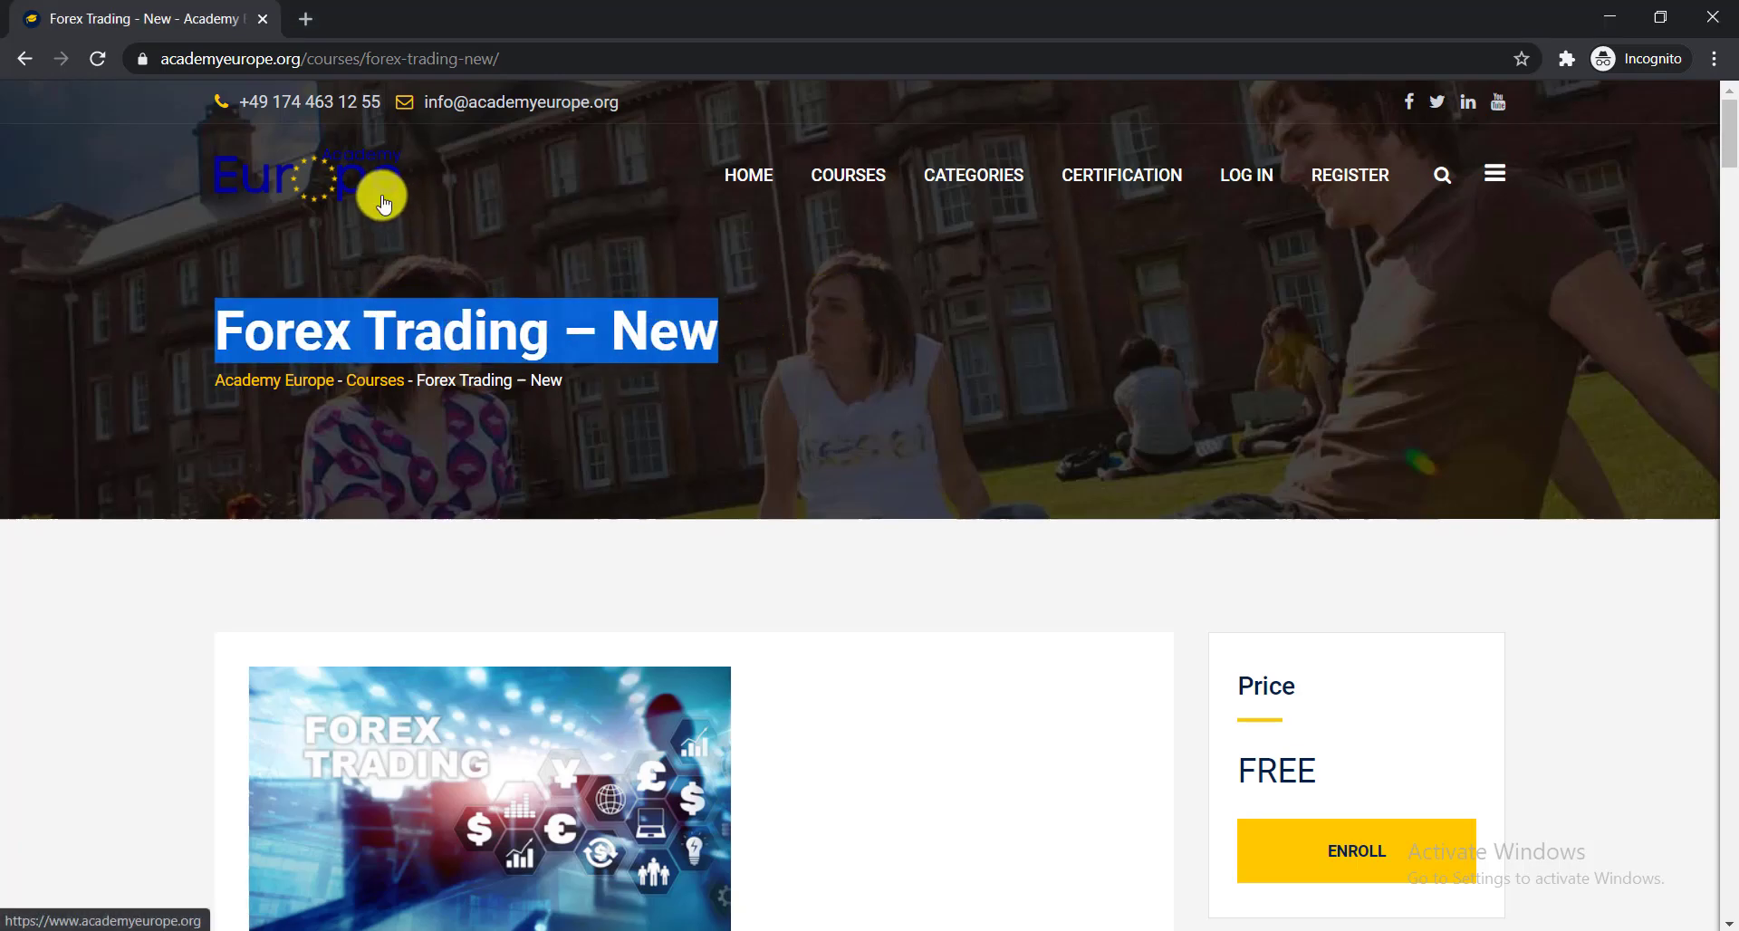
- Scroll the Forex Trading – New page to the instructor, 16 lectures and 15-week duration
scroll("down", 3)
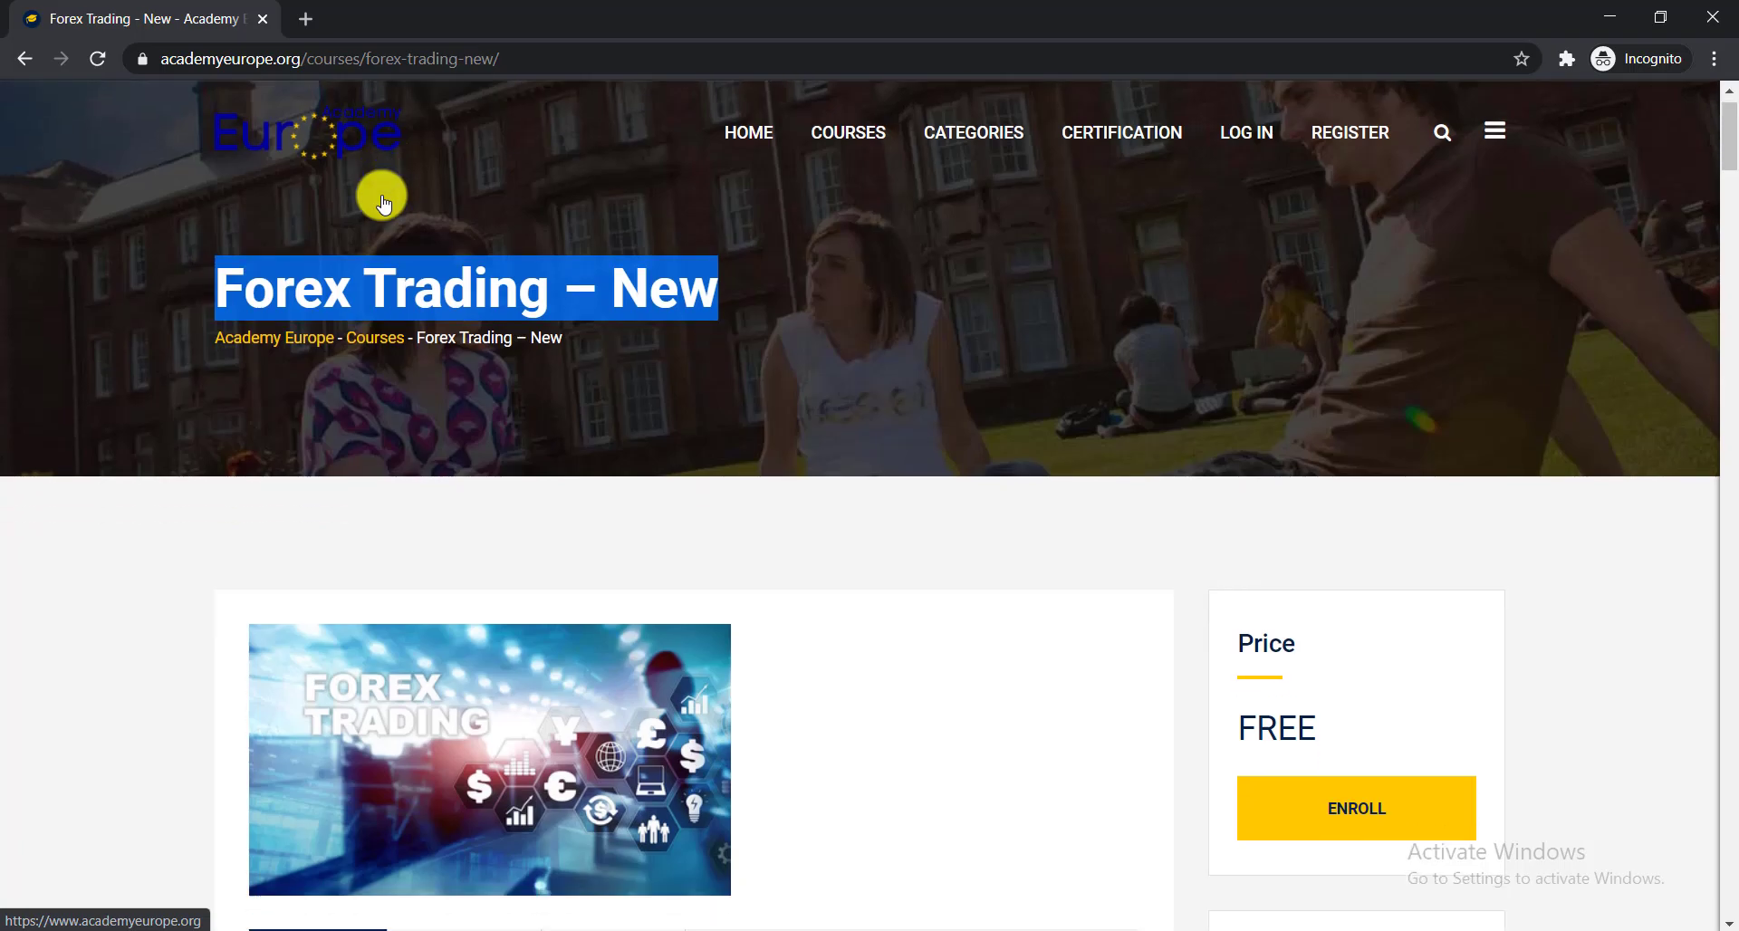
scroll("down", 3)
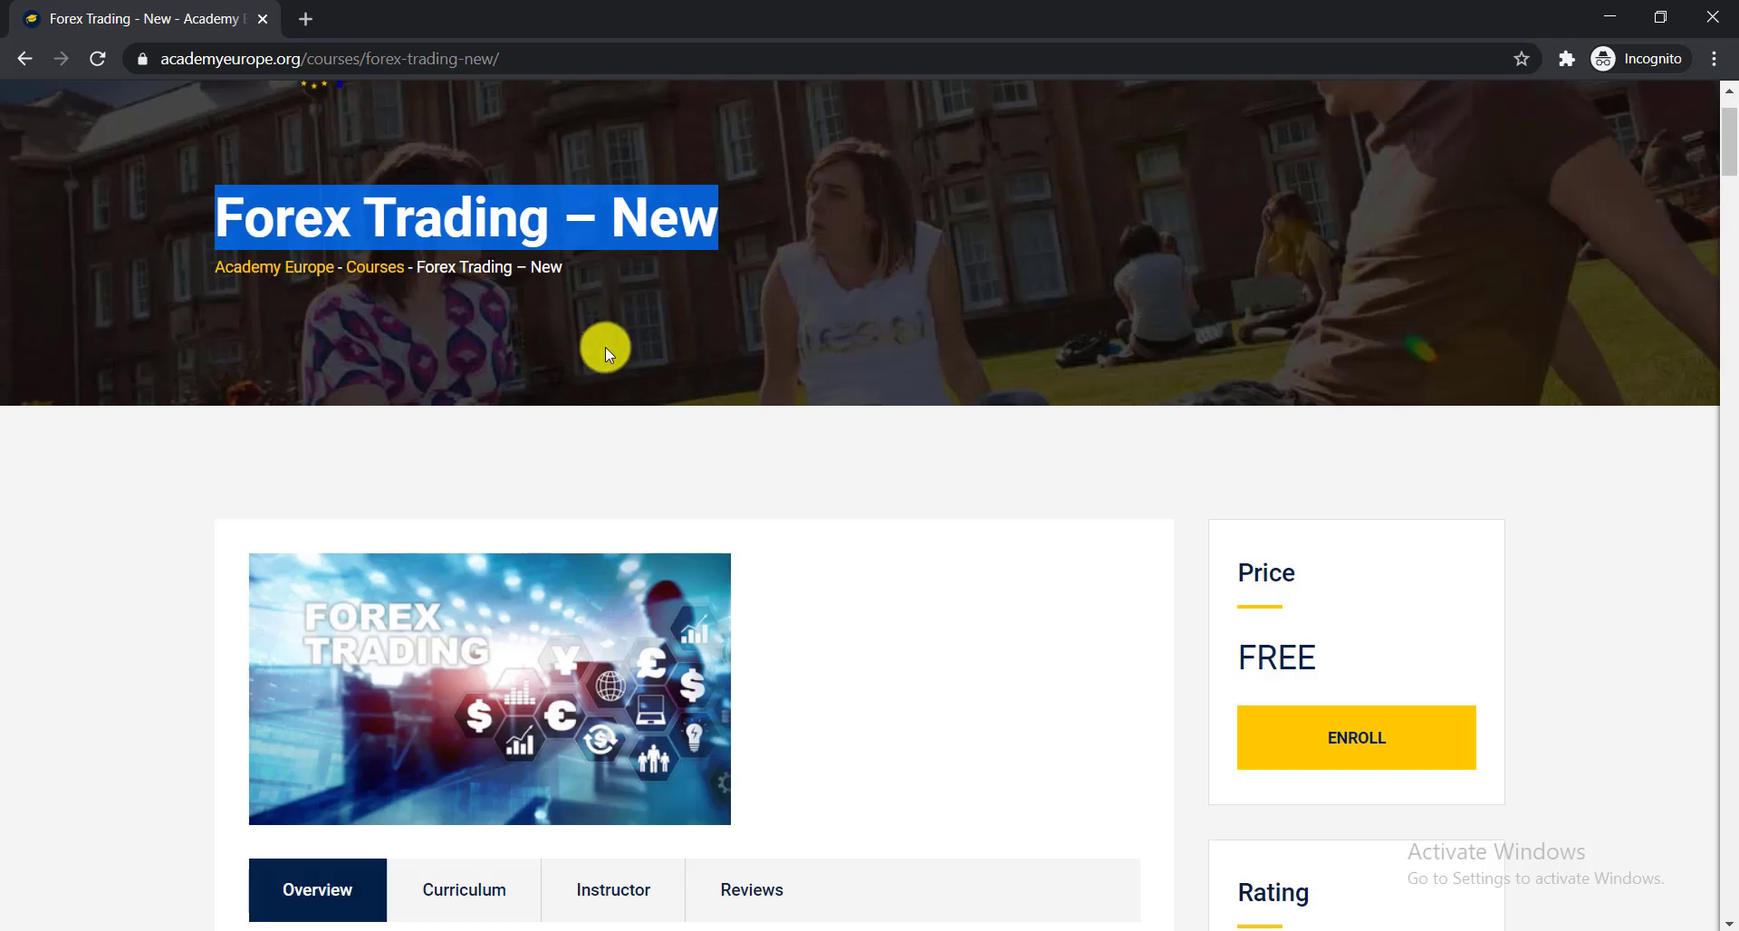
scroll("down", 3)
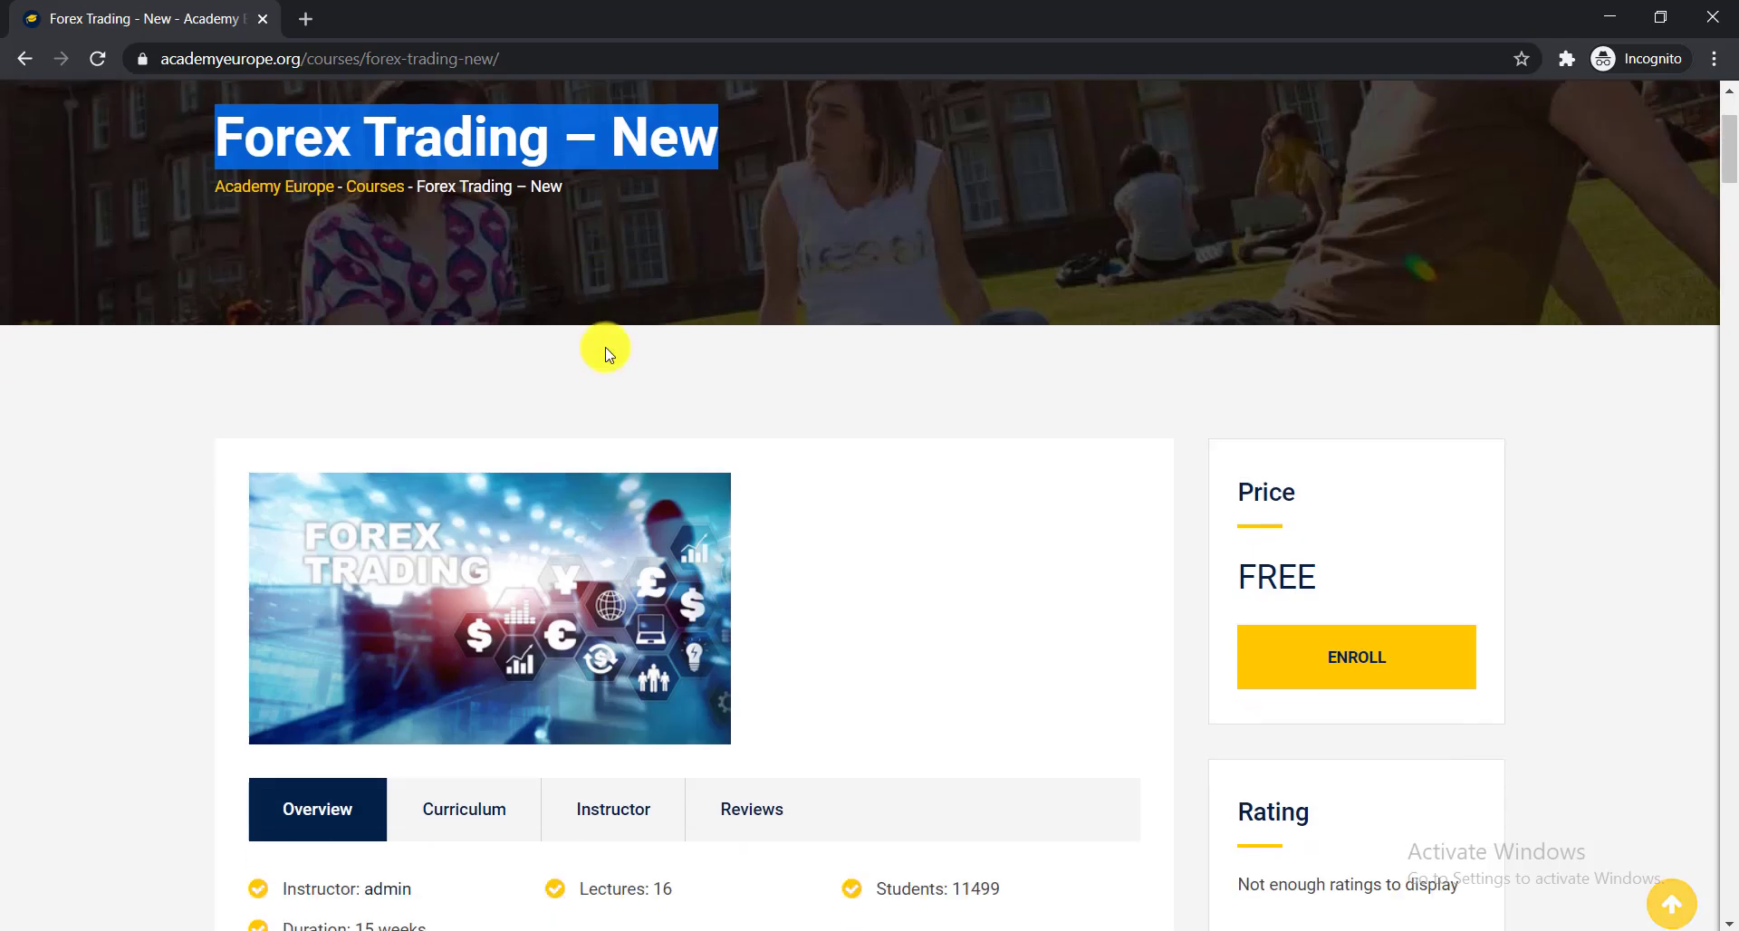
scroll("down", 3)
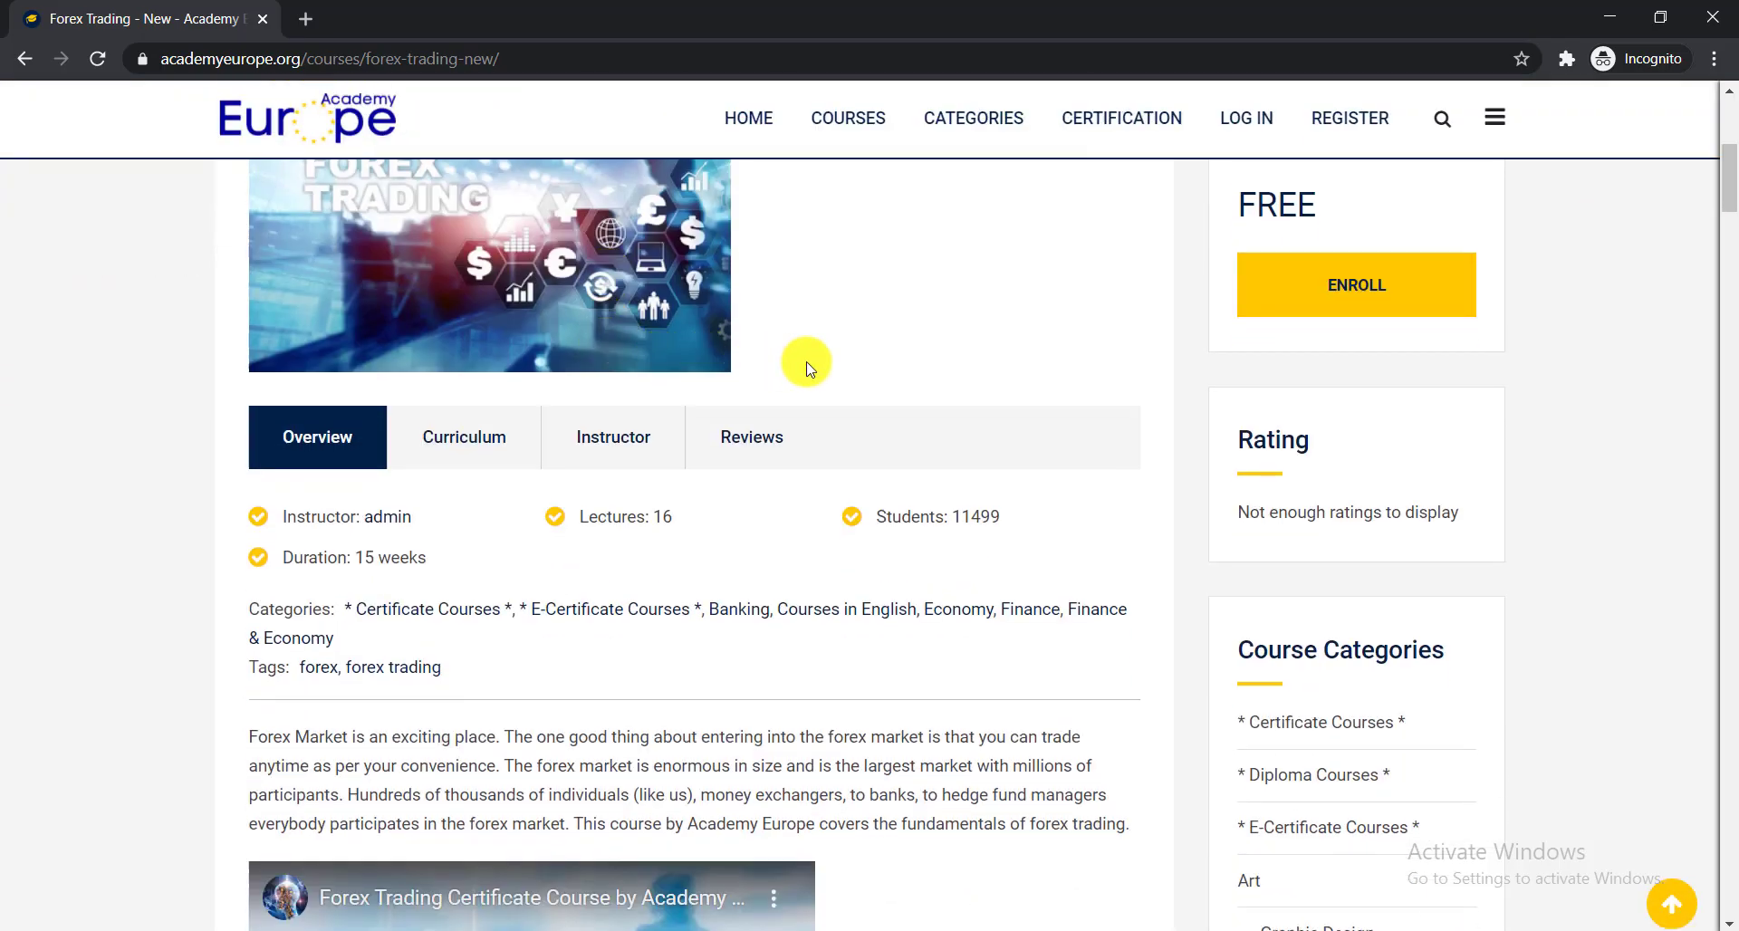
mouse_move(633, 563)
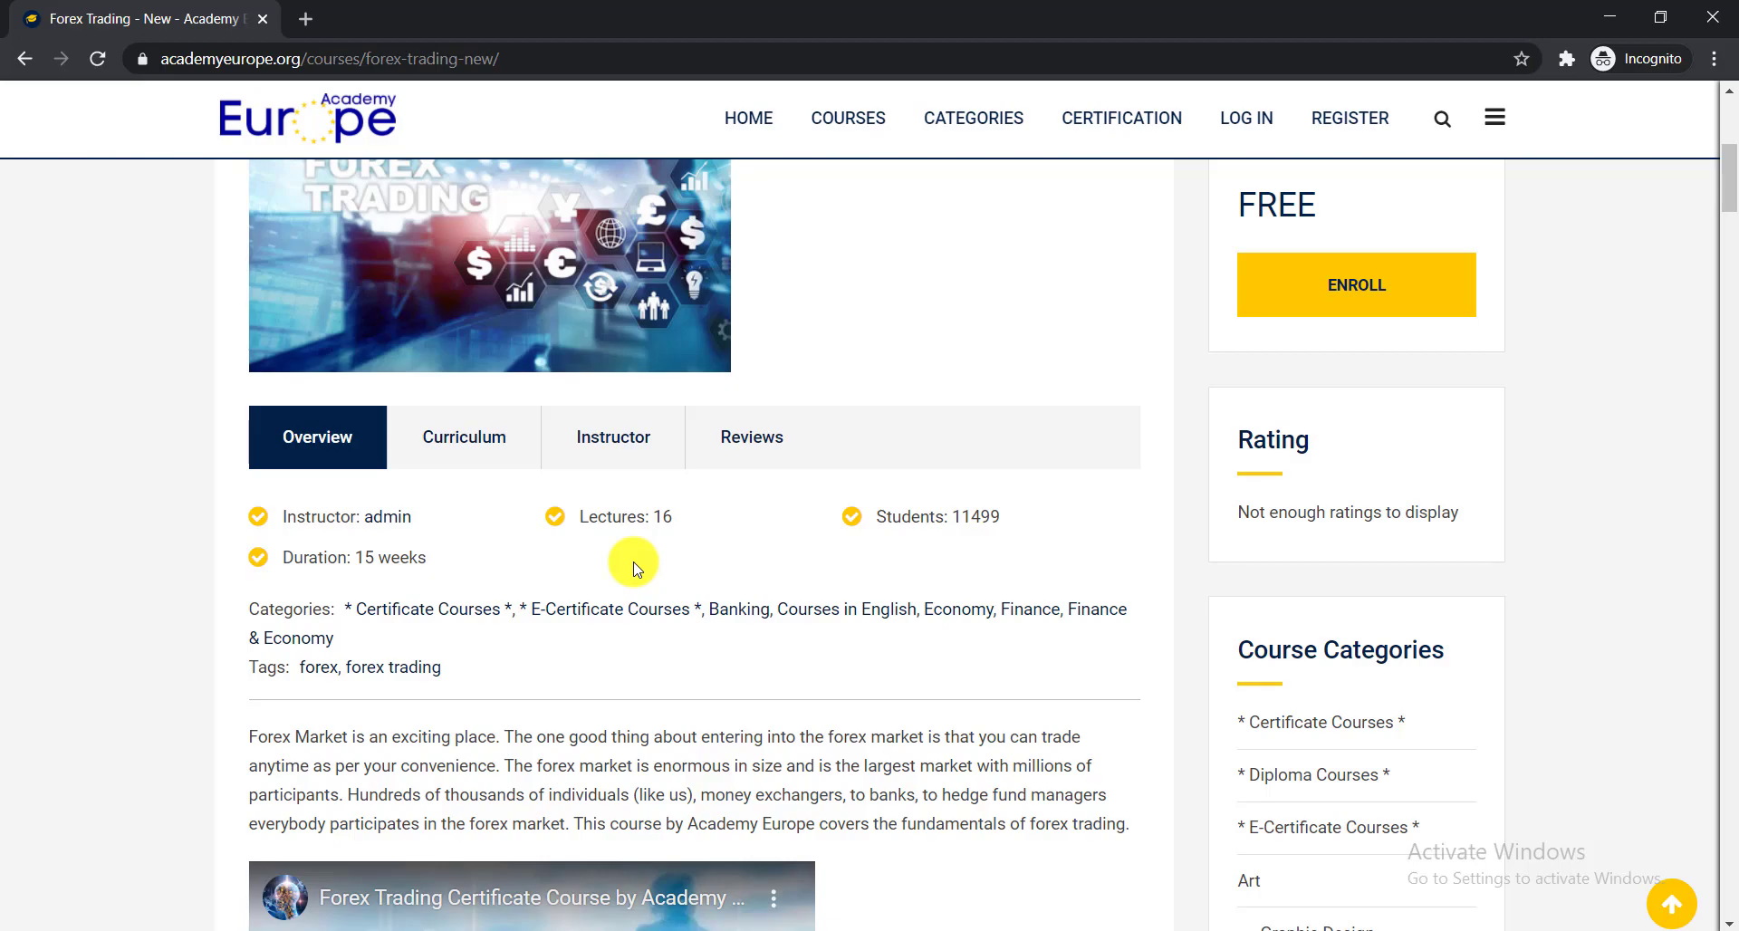
mouse_move(935, 554)
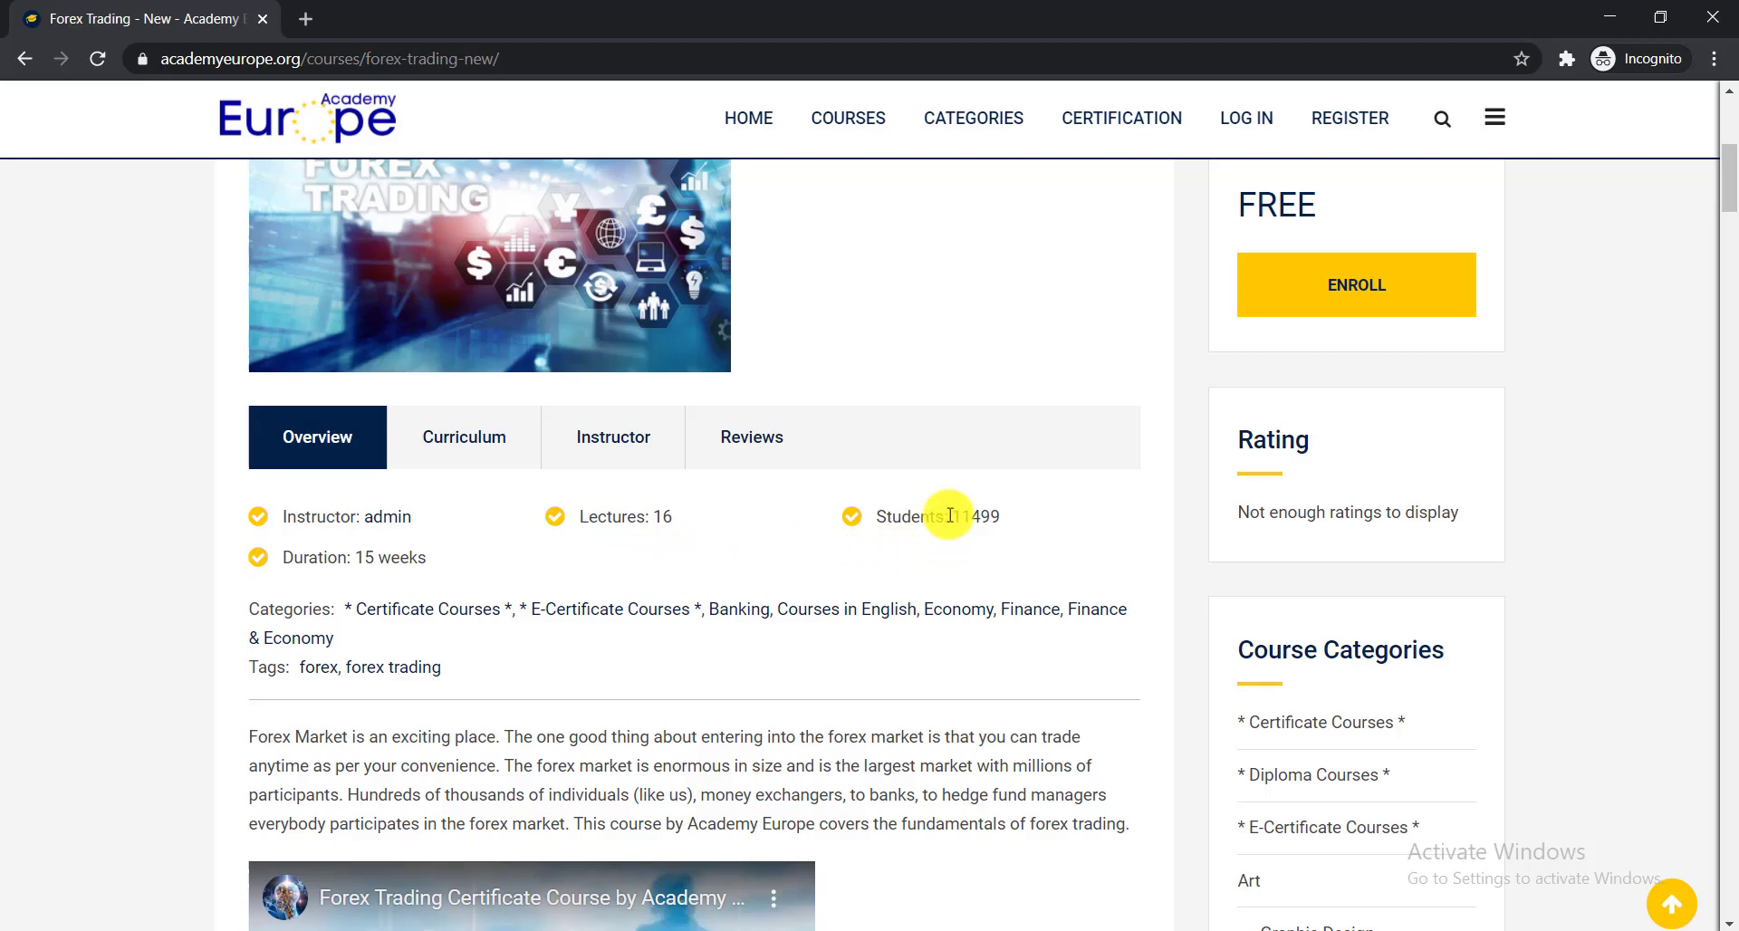
- Highlight the 11499 students count, then scroll down to the course video and Audience section
double_click(973, 517)
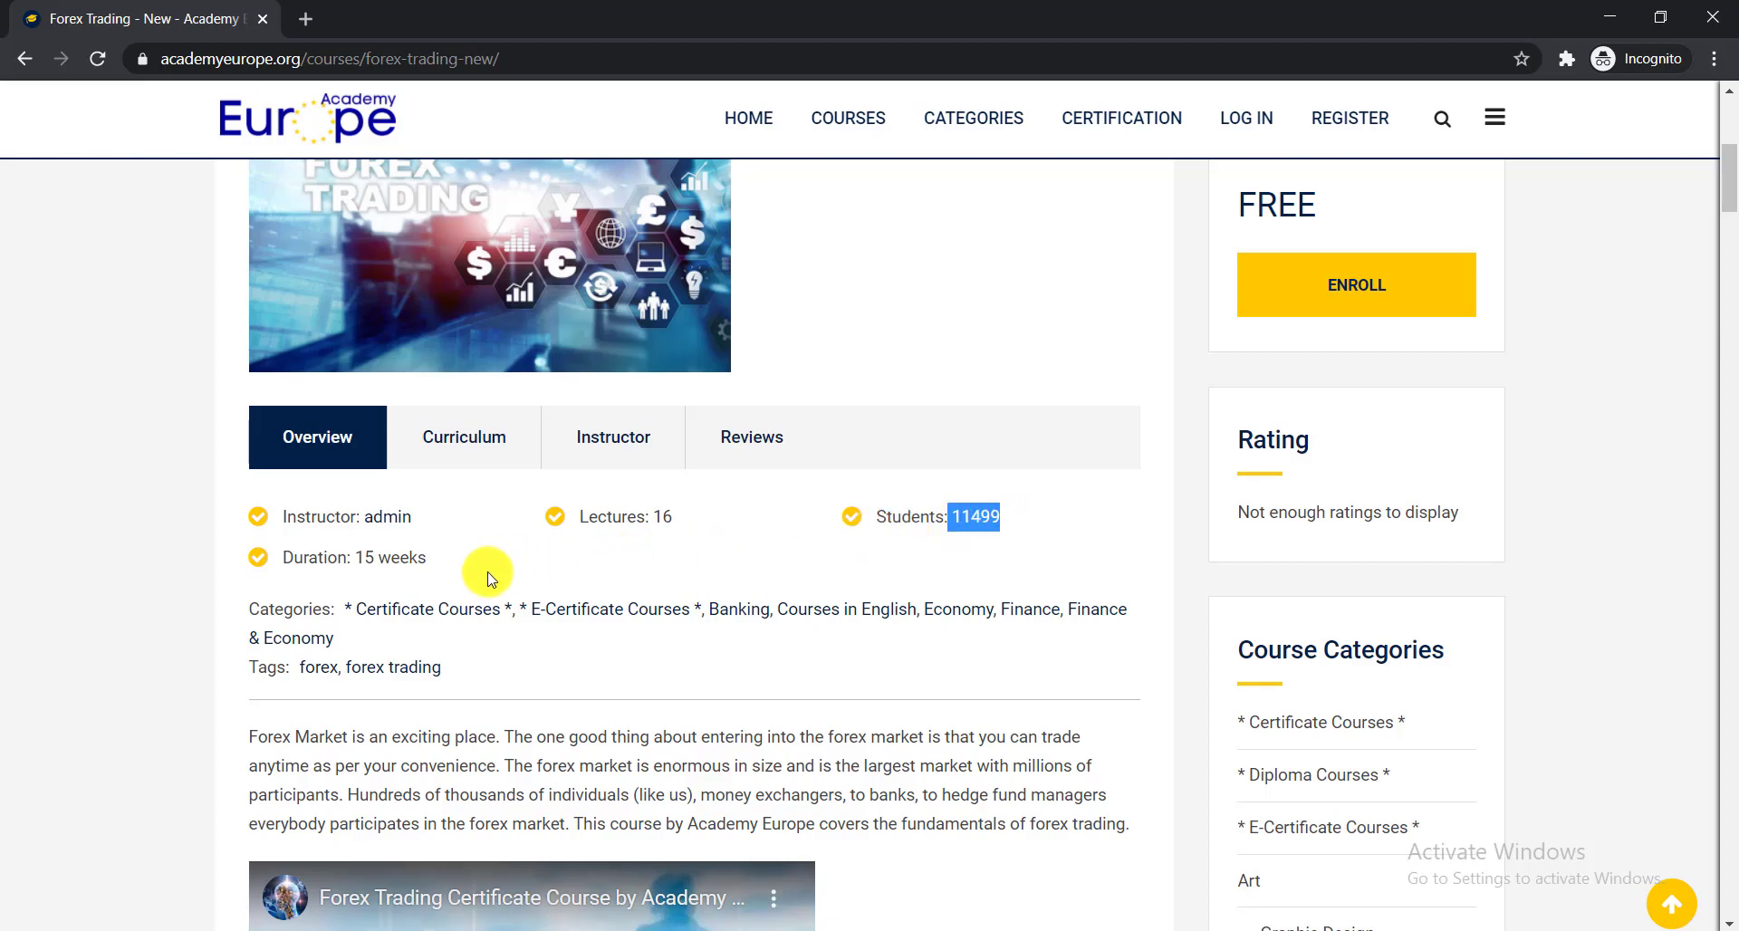
scroll("down", 3)
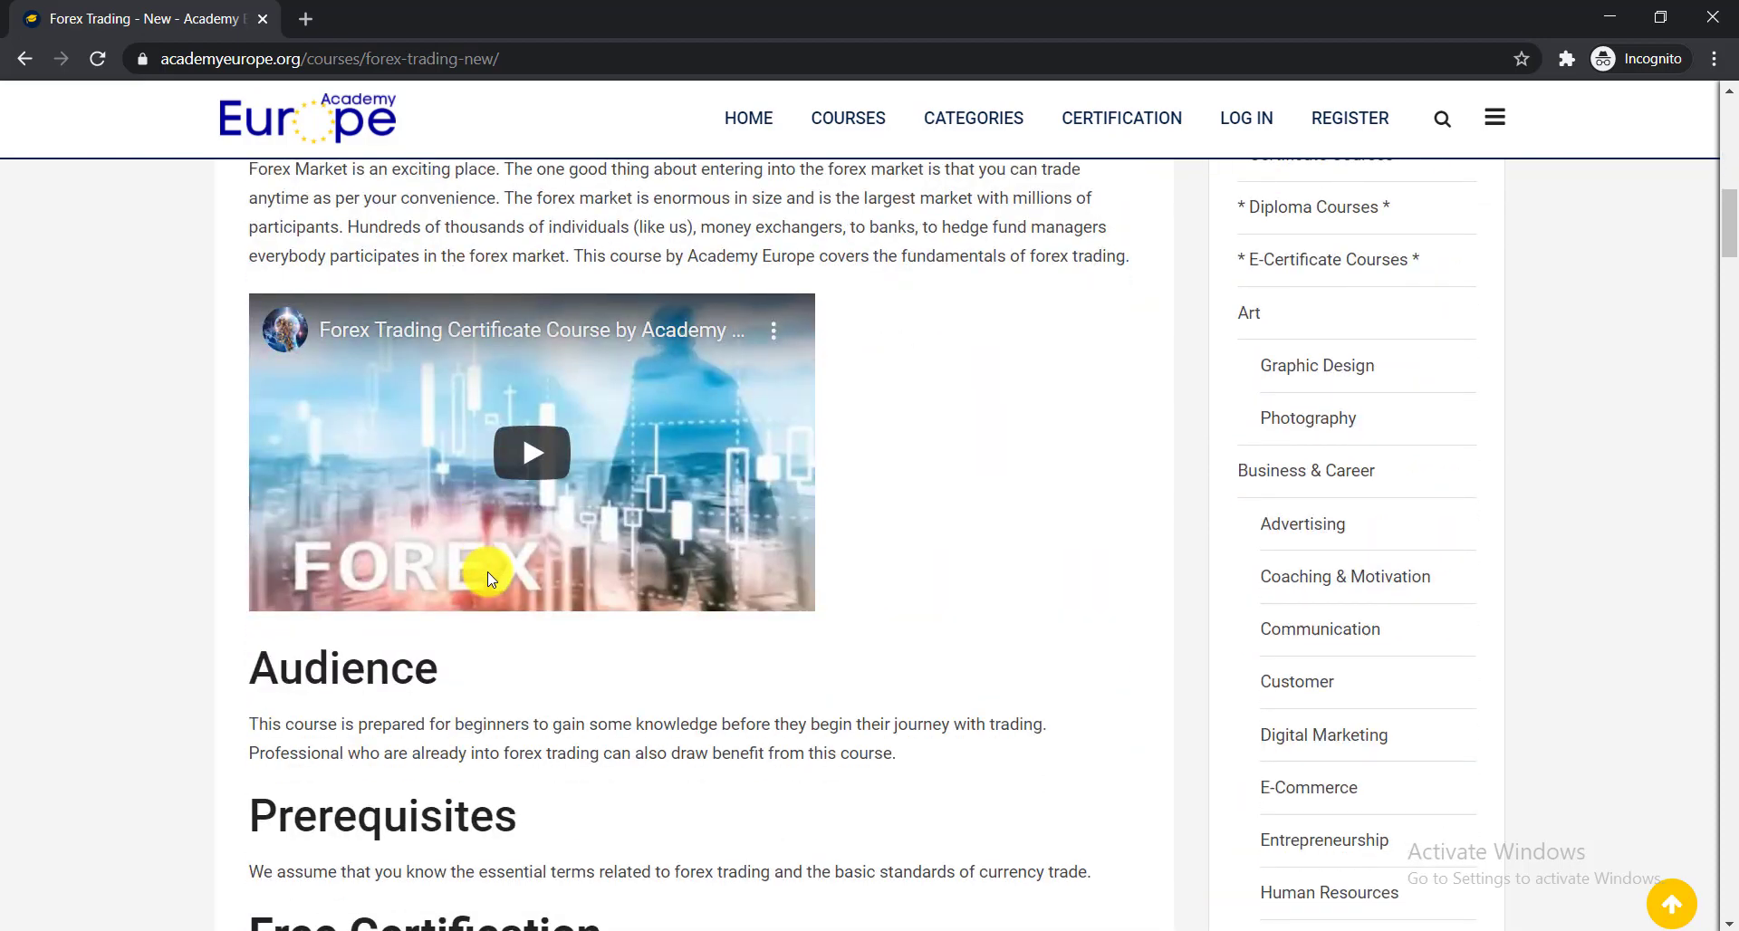
- Scroll past Audience, highlighting the Prerequisites heading, down to Free Certification
scroll("down", 3)
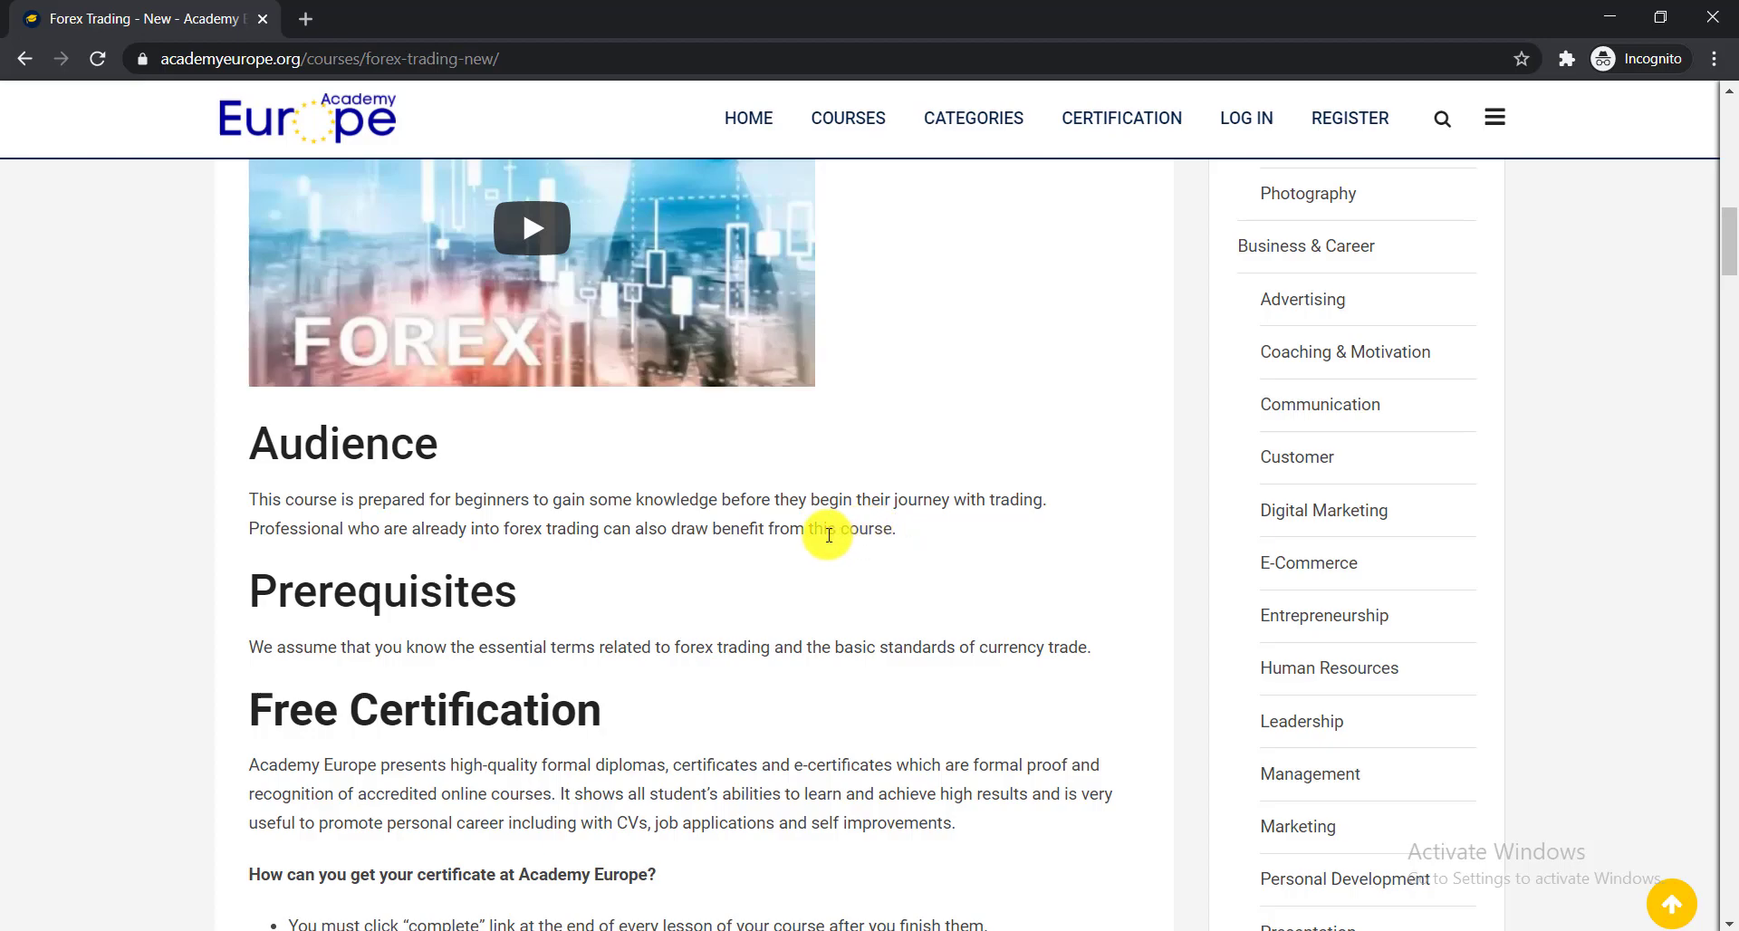
scroll("down", 3)
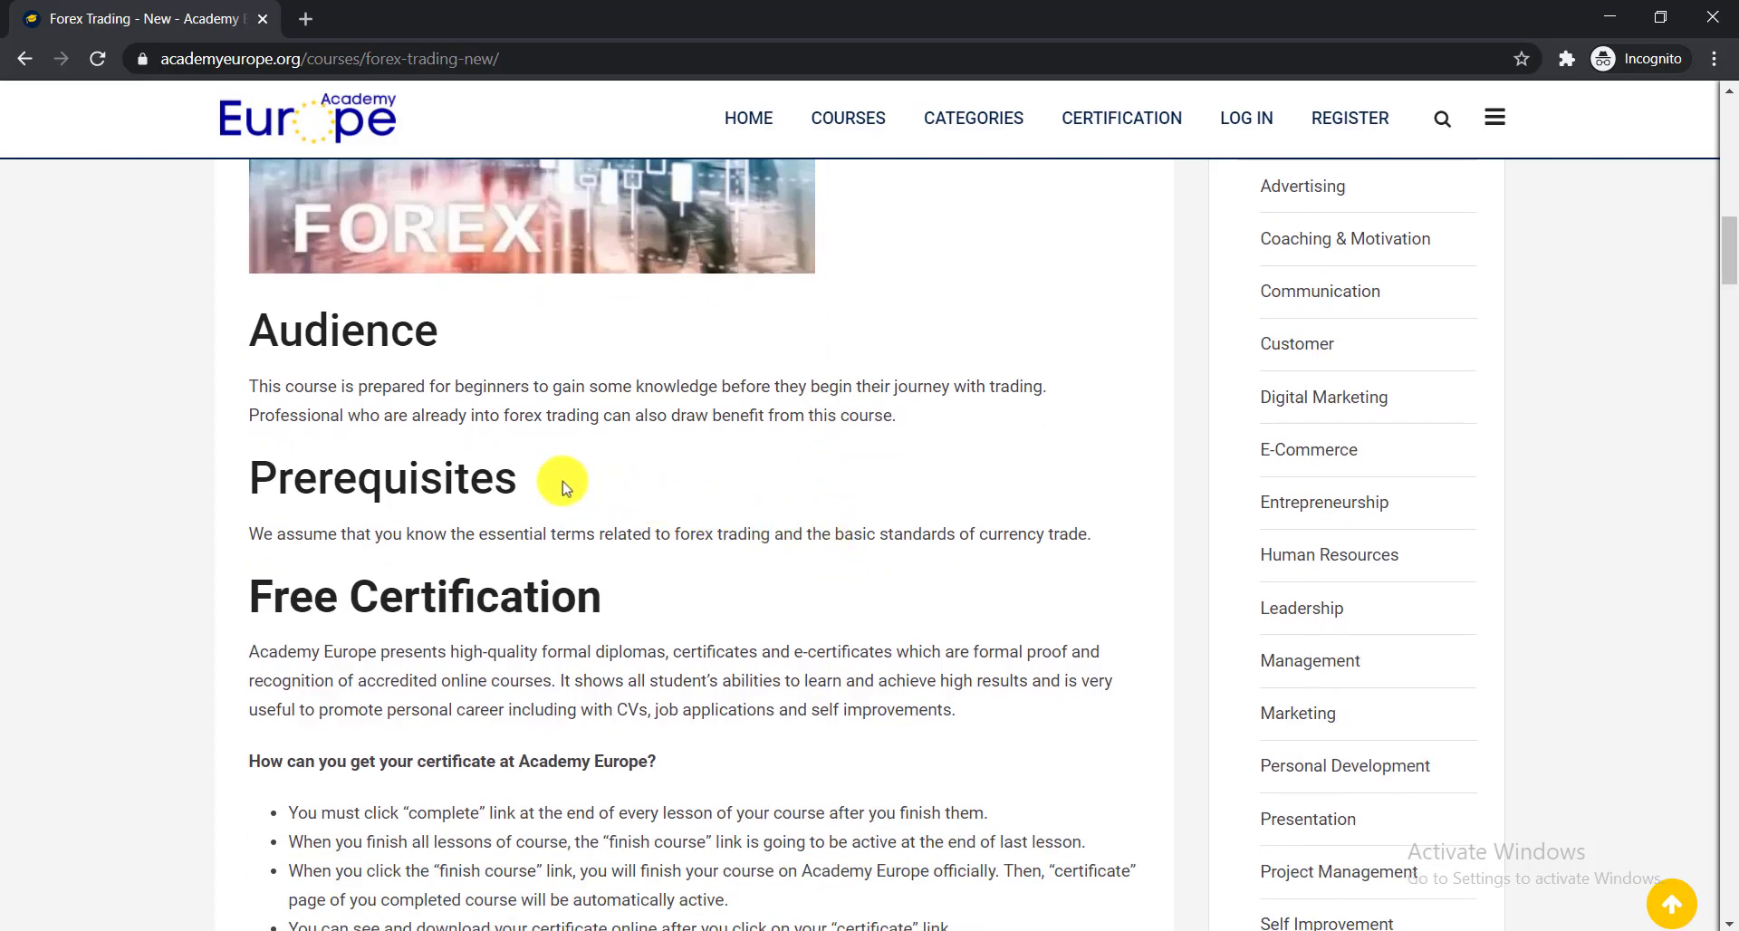
double_click(381, 477)
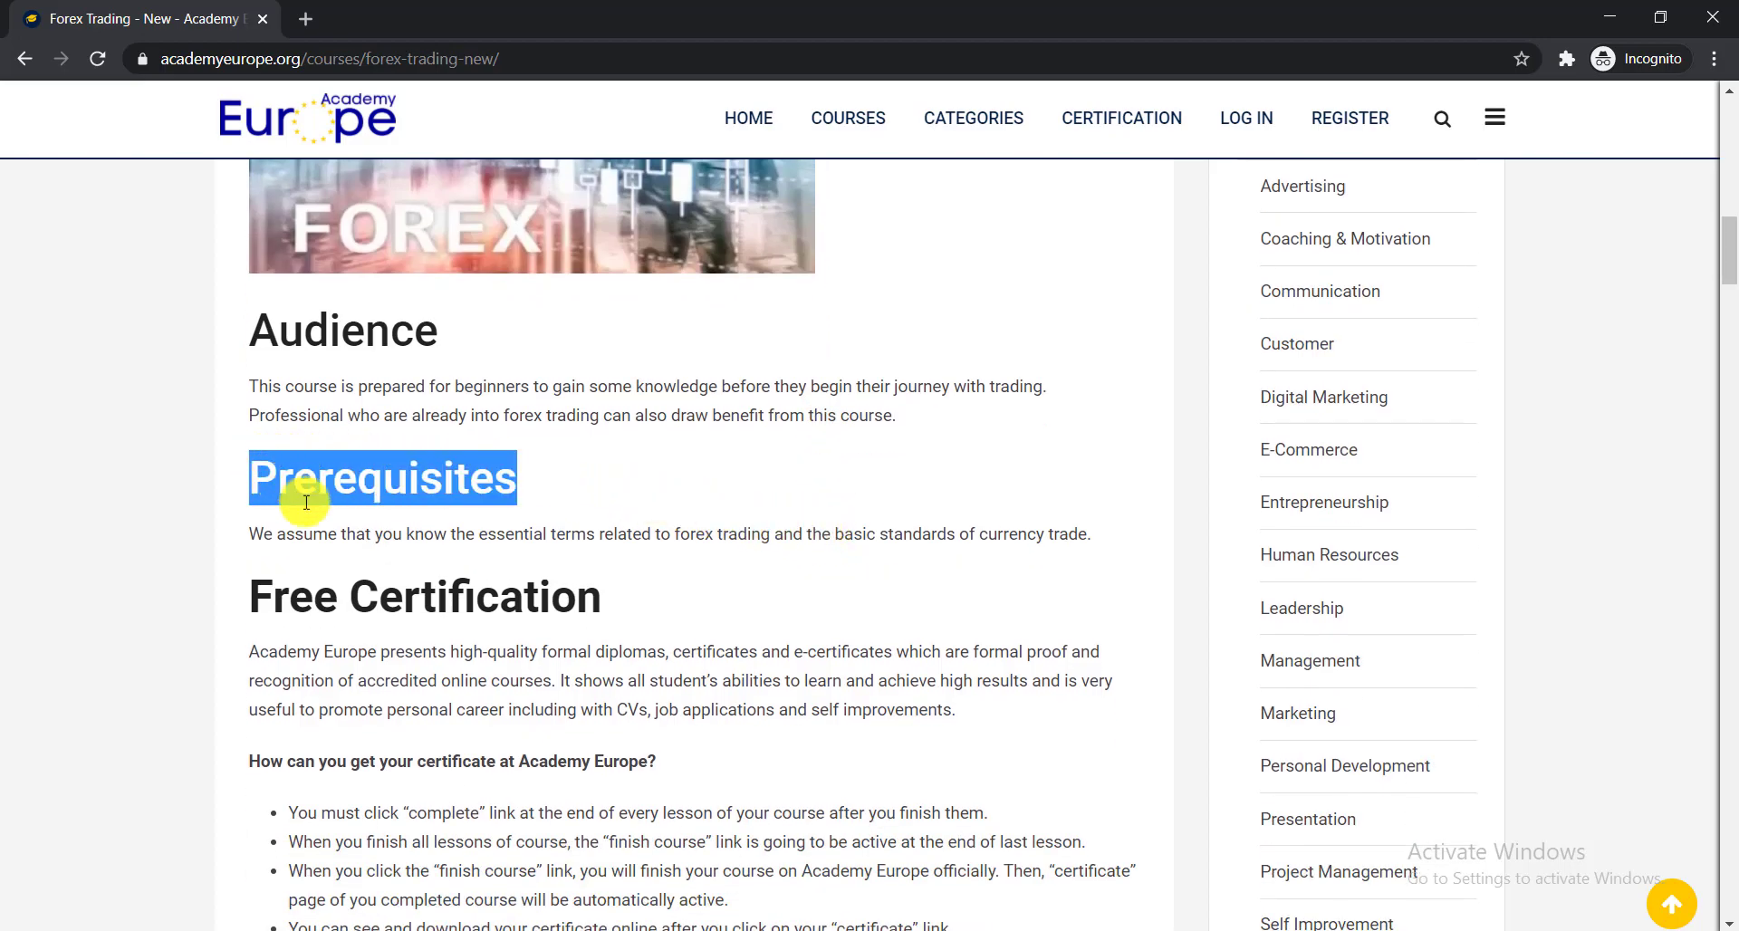
mouse_move(366, 551)
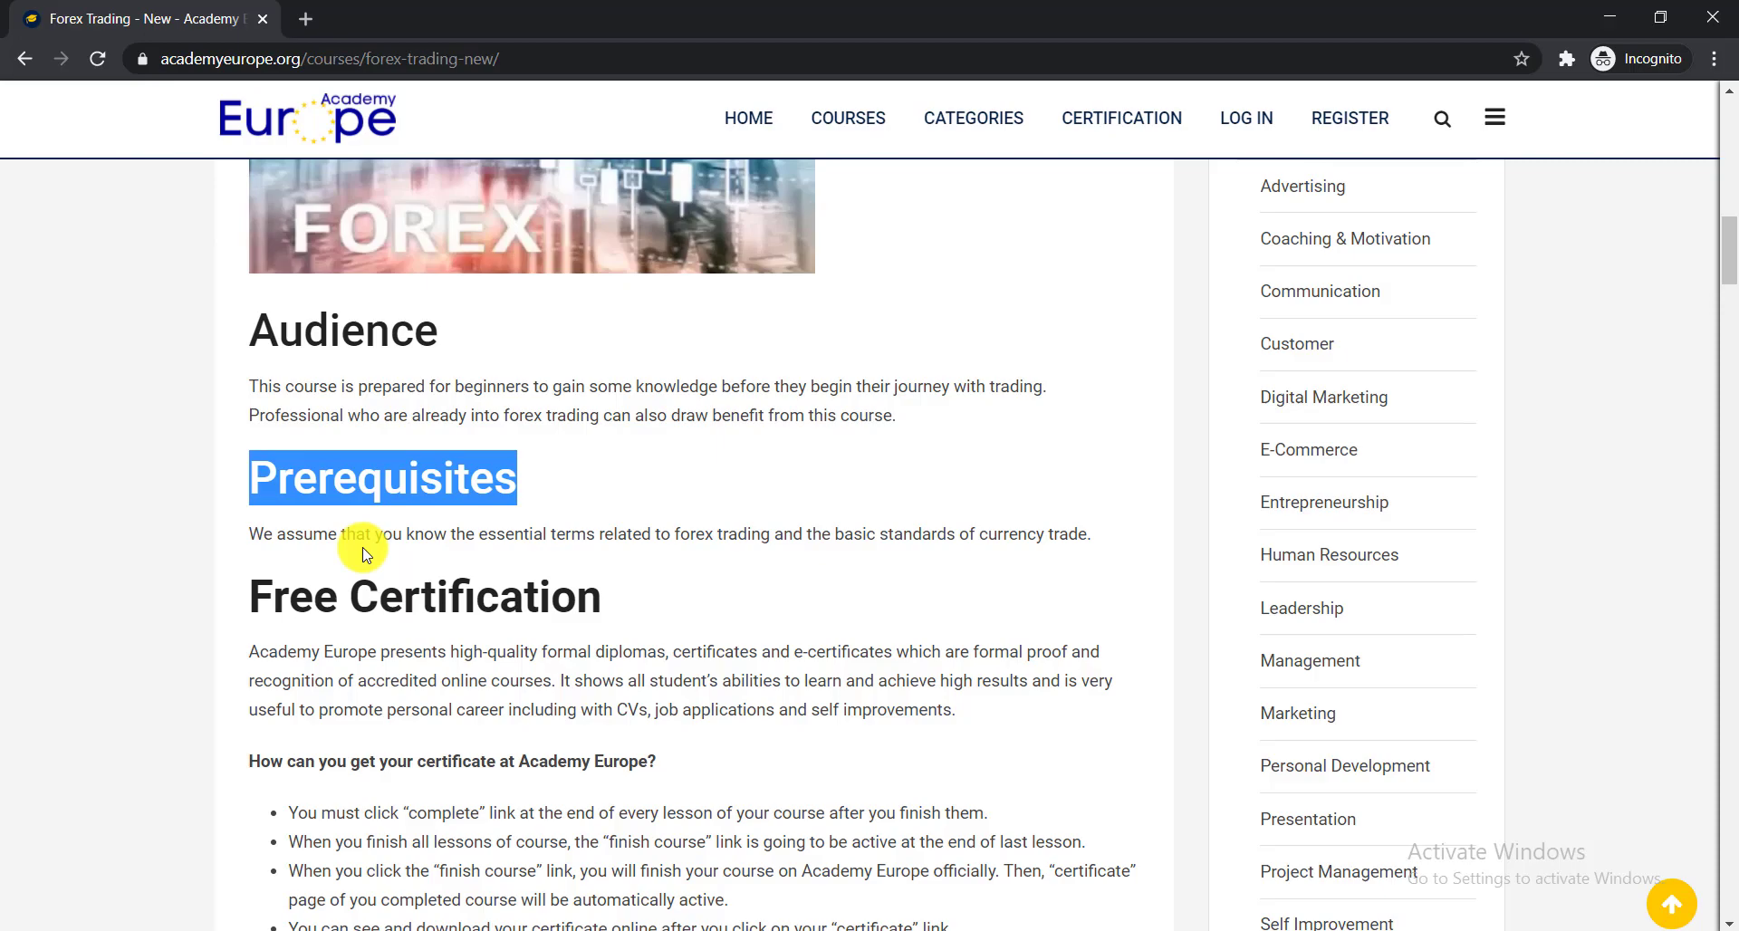
mouse_move(365, 548)
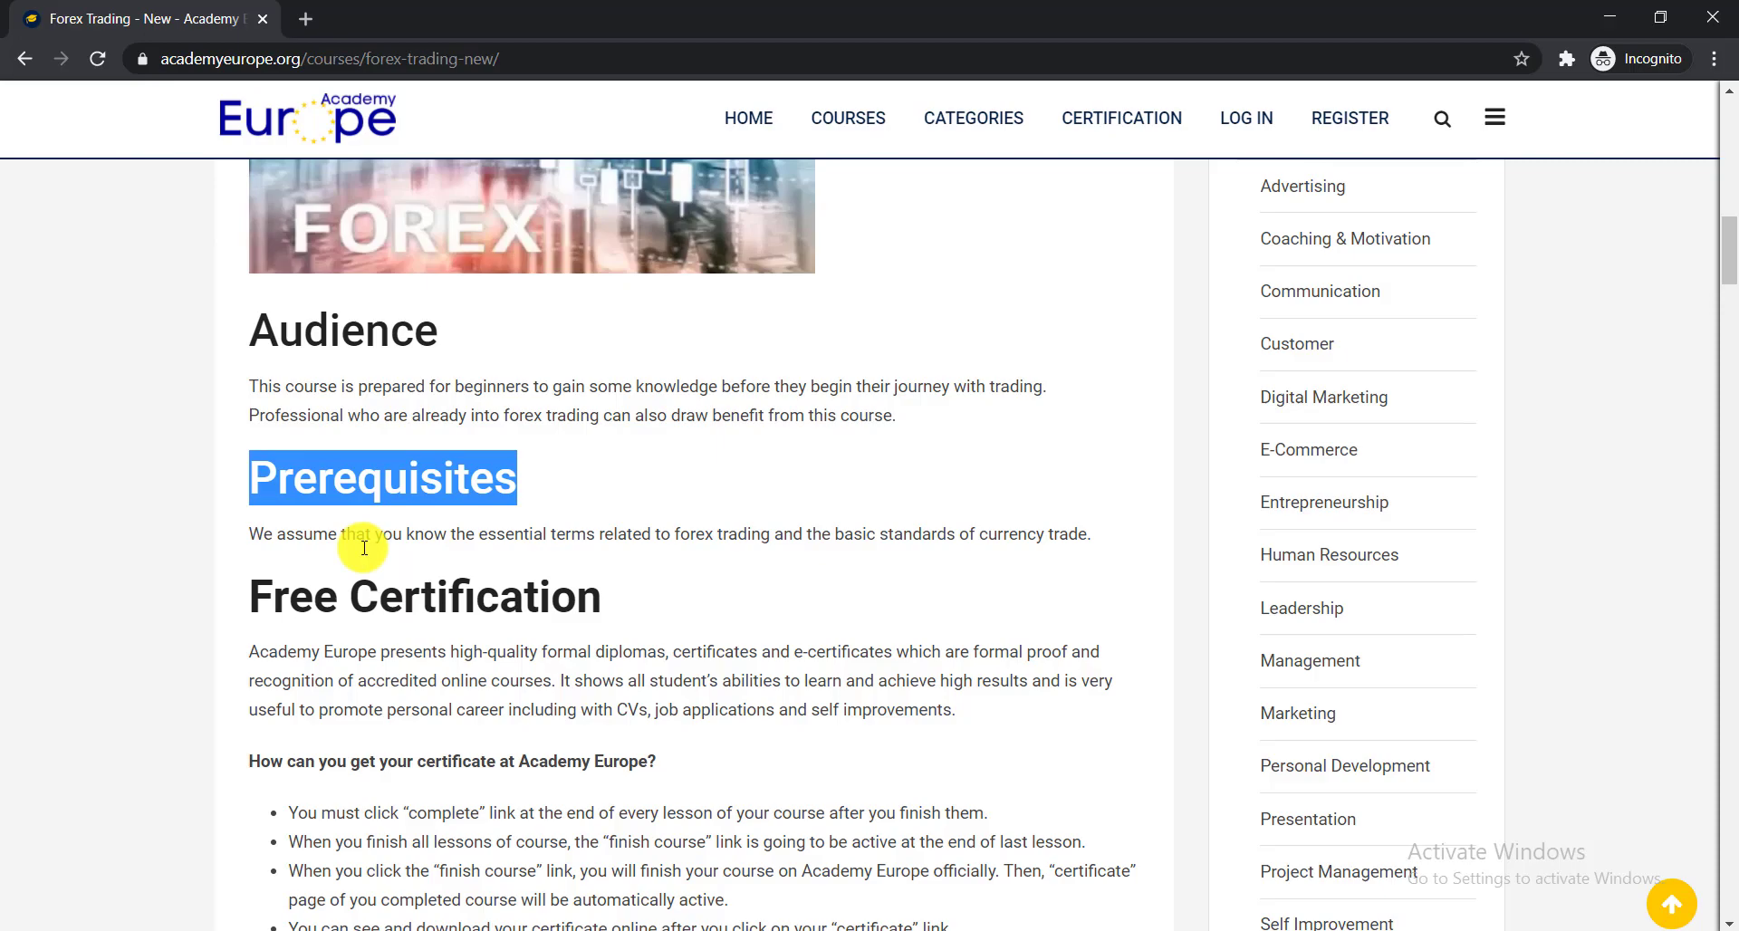
mouse_move(815, 561)
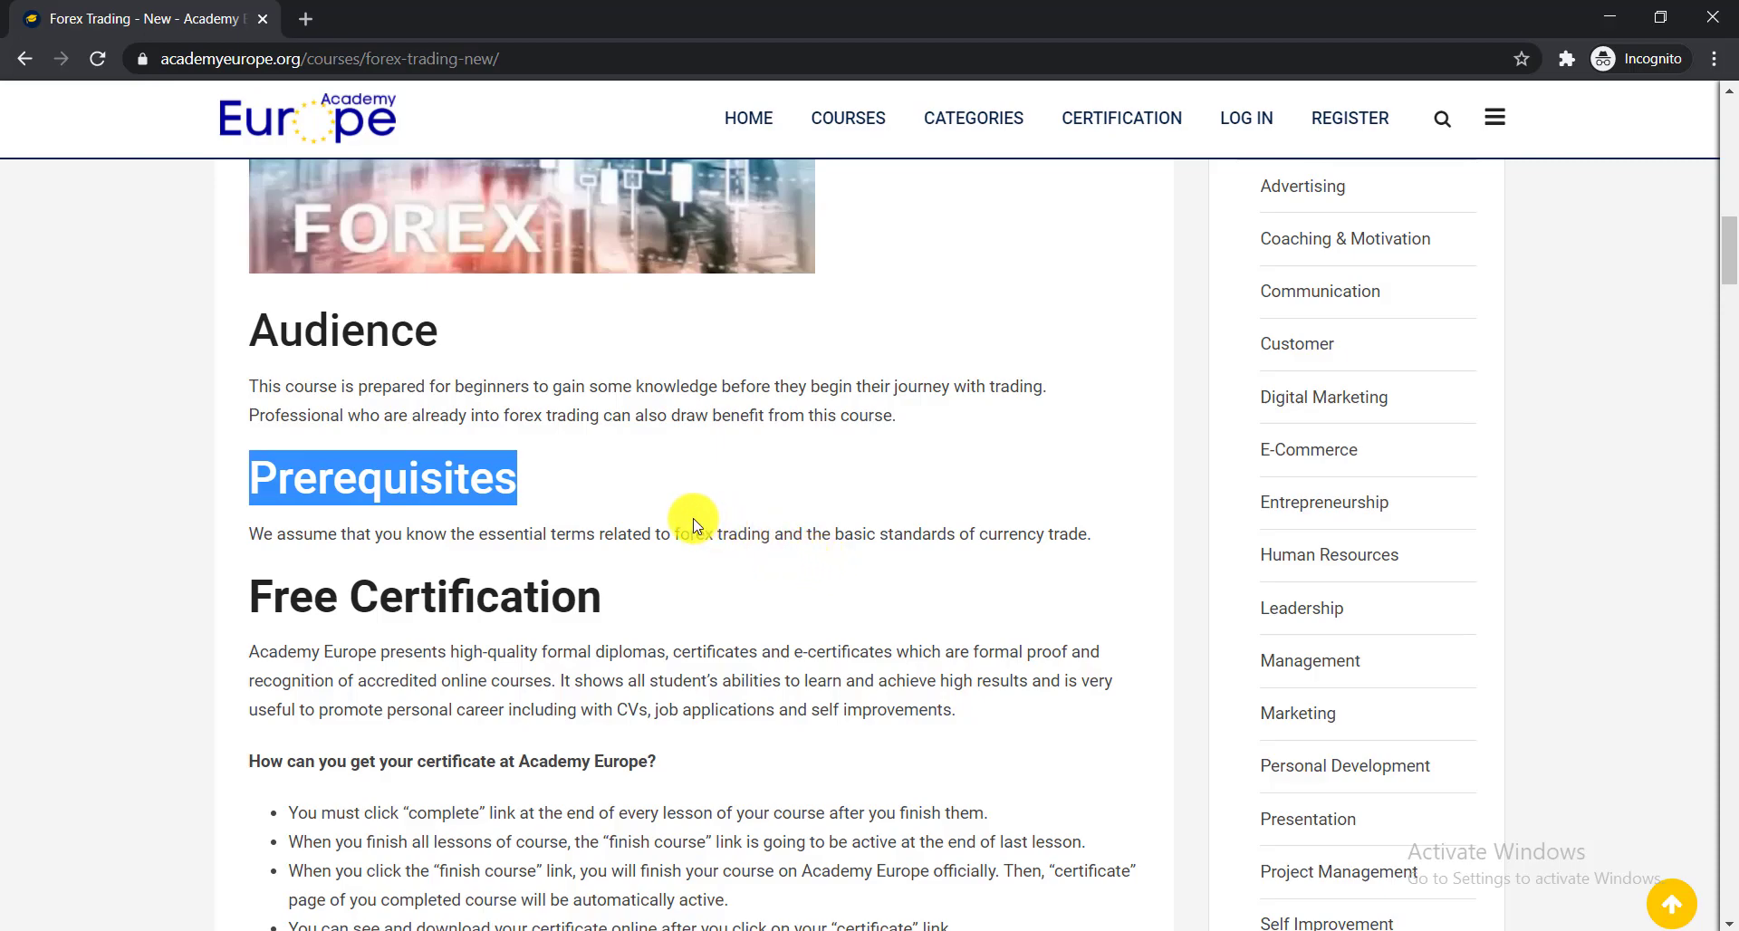
mouse_move(602, 488)
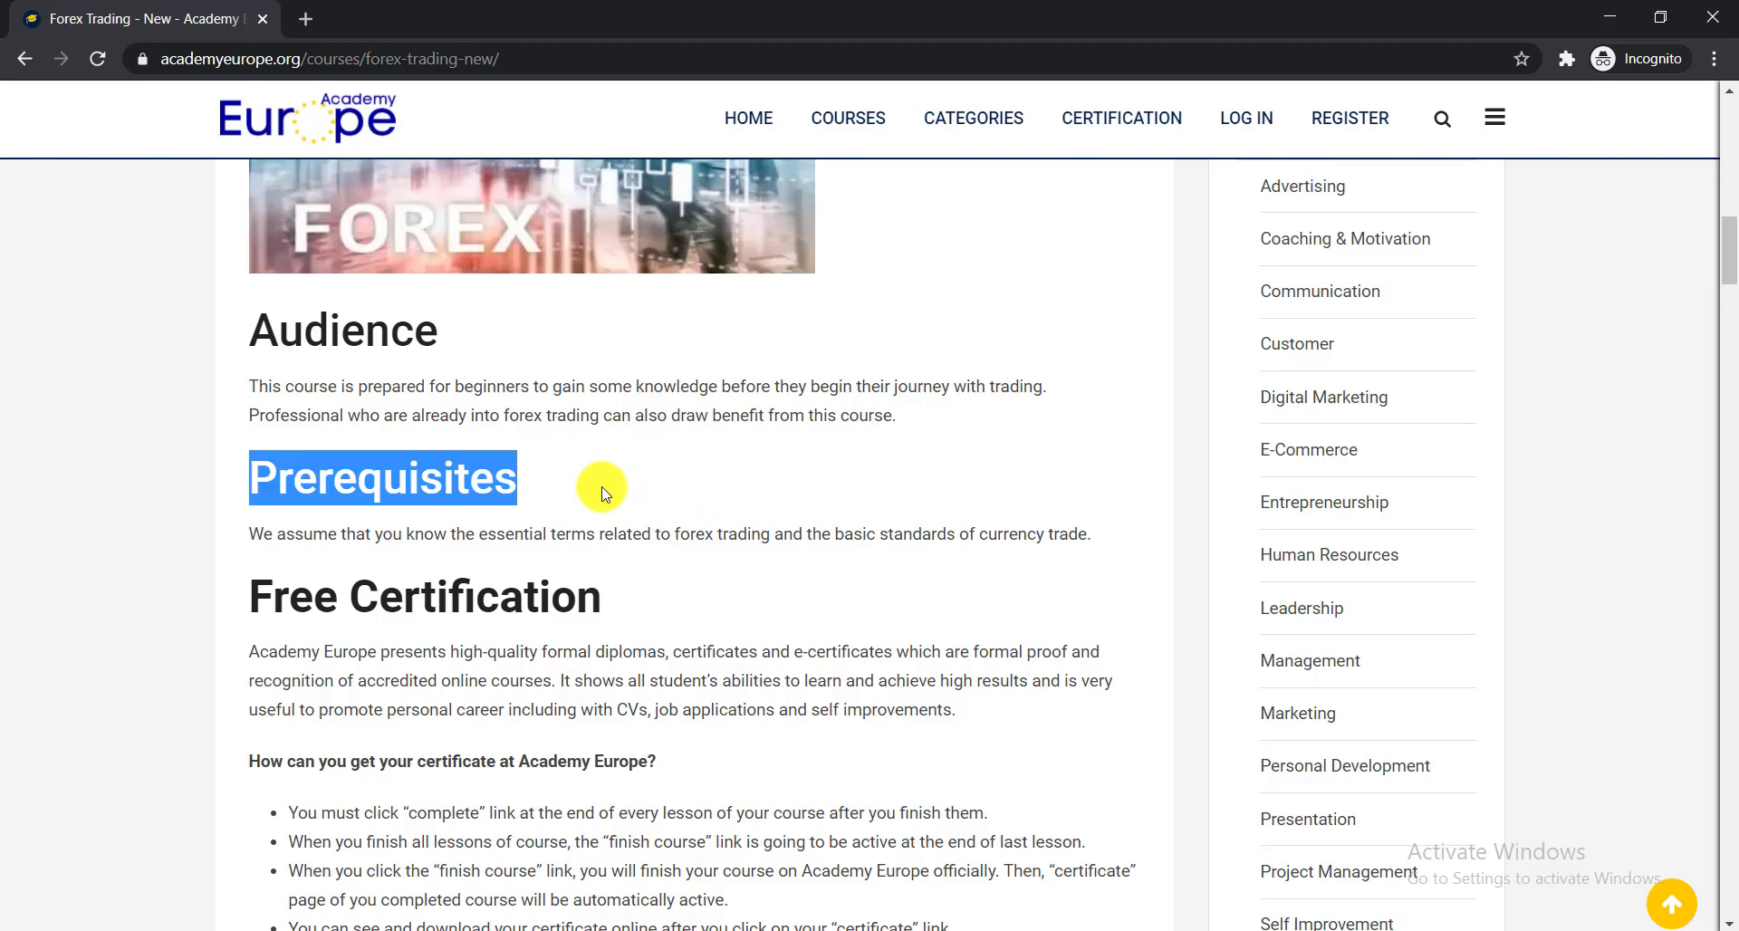
scroll("down", 3)
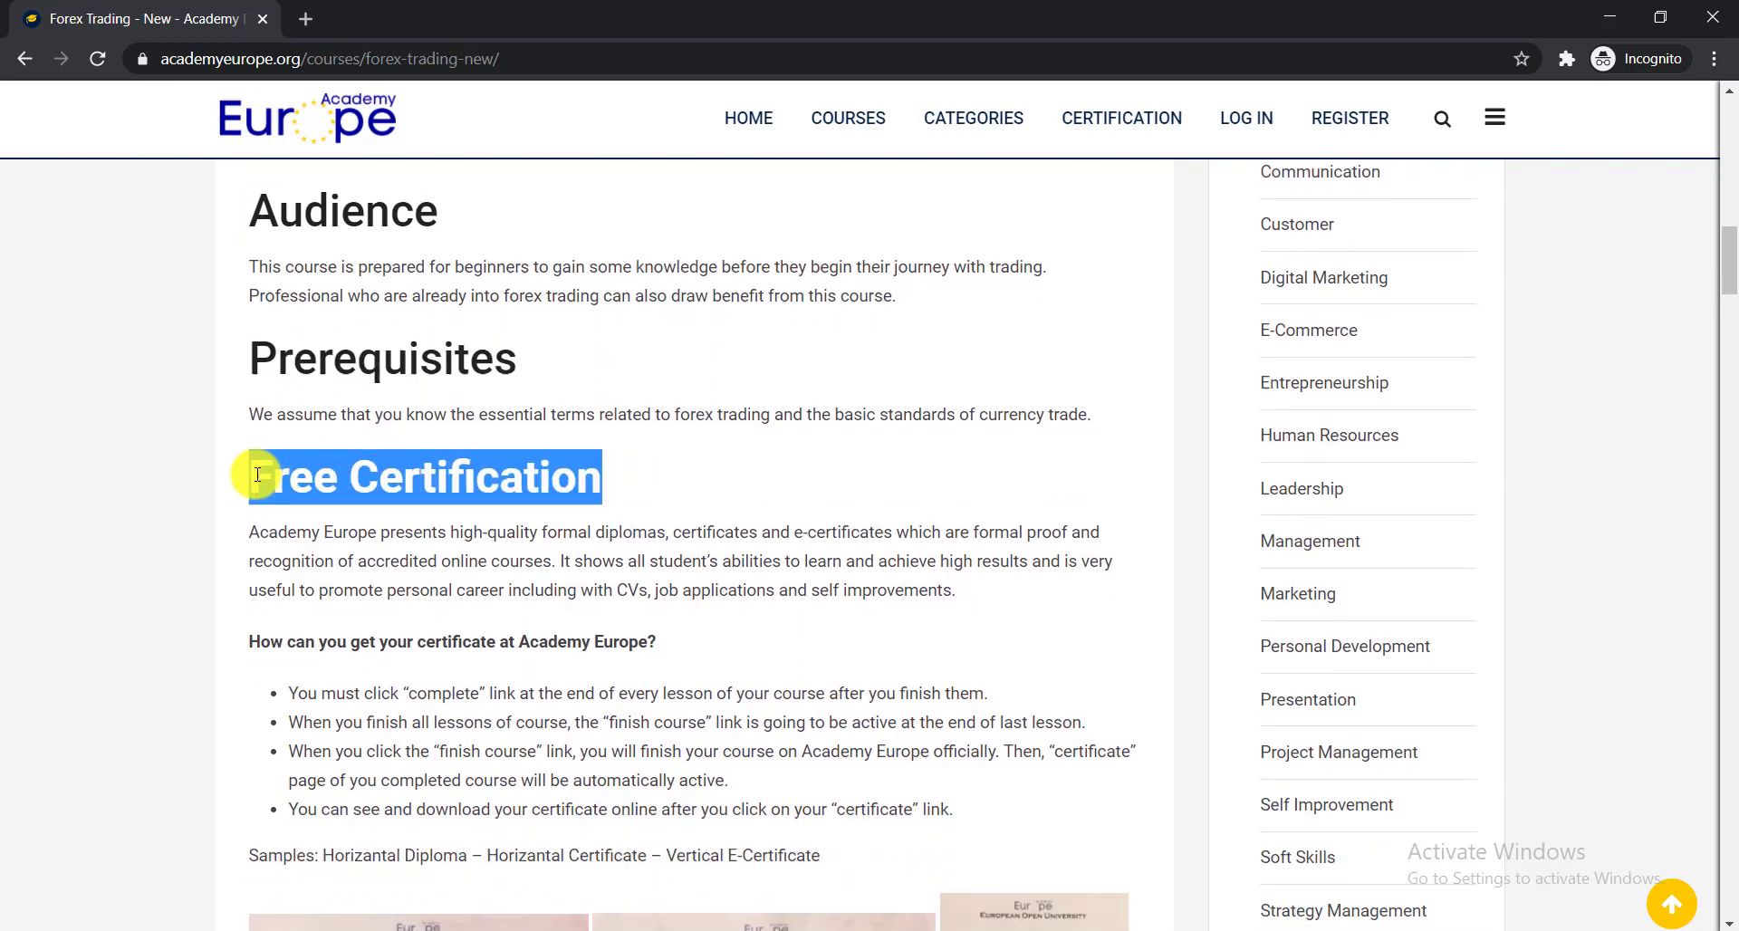
- Highlight the certificate download line, then scroll back up toward the Forex video
scroll("down", 3)
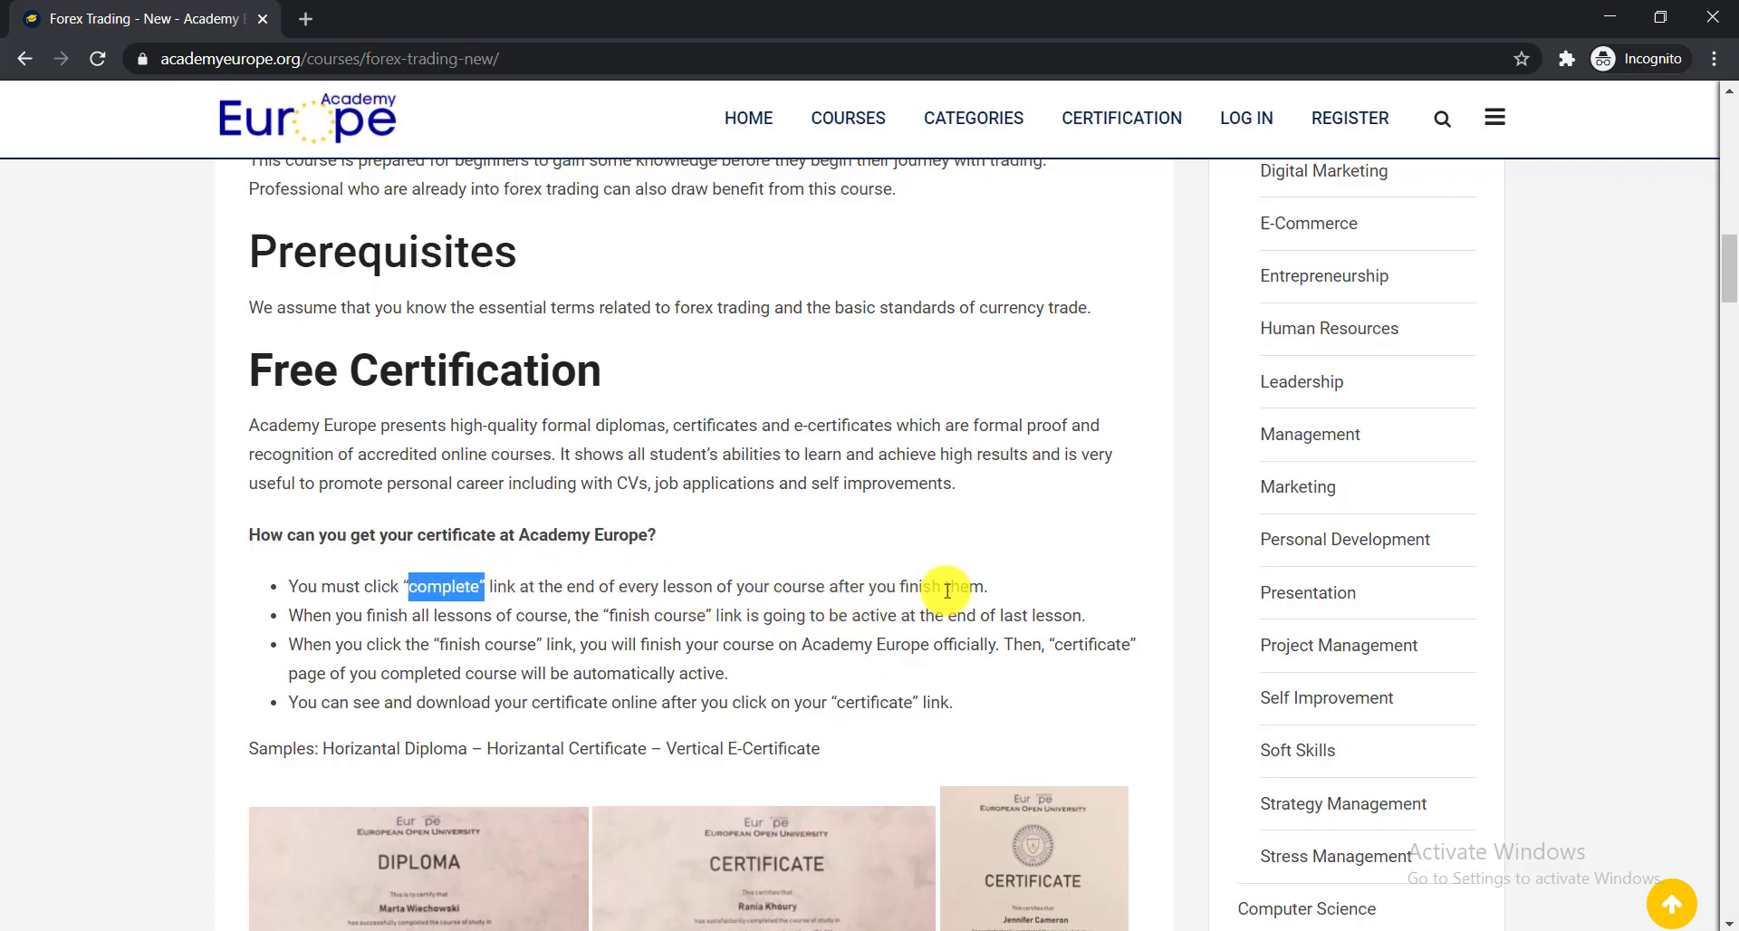
mouse_move(962, 590)
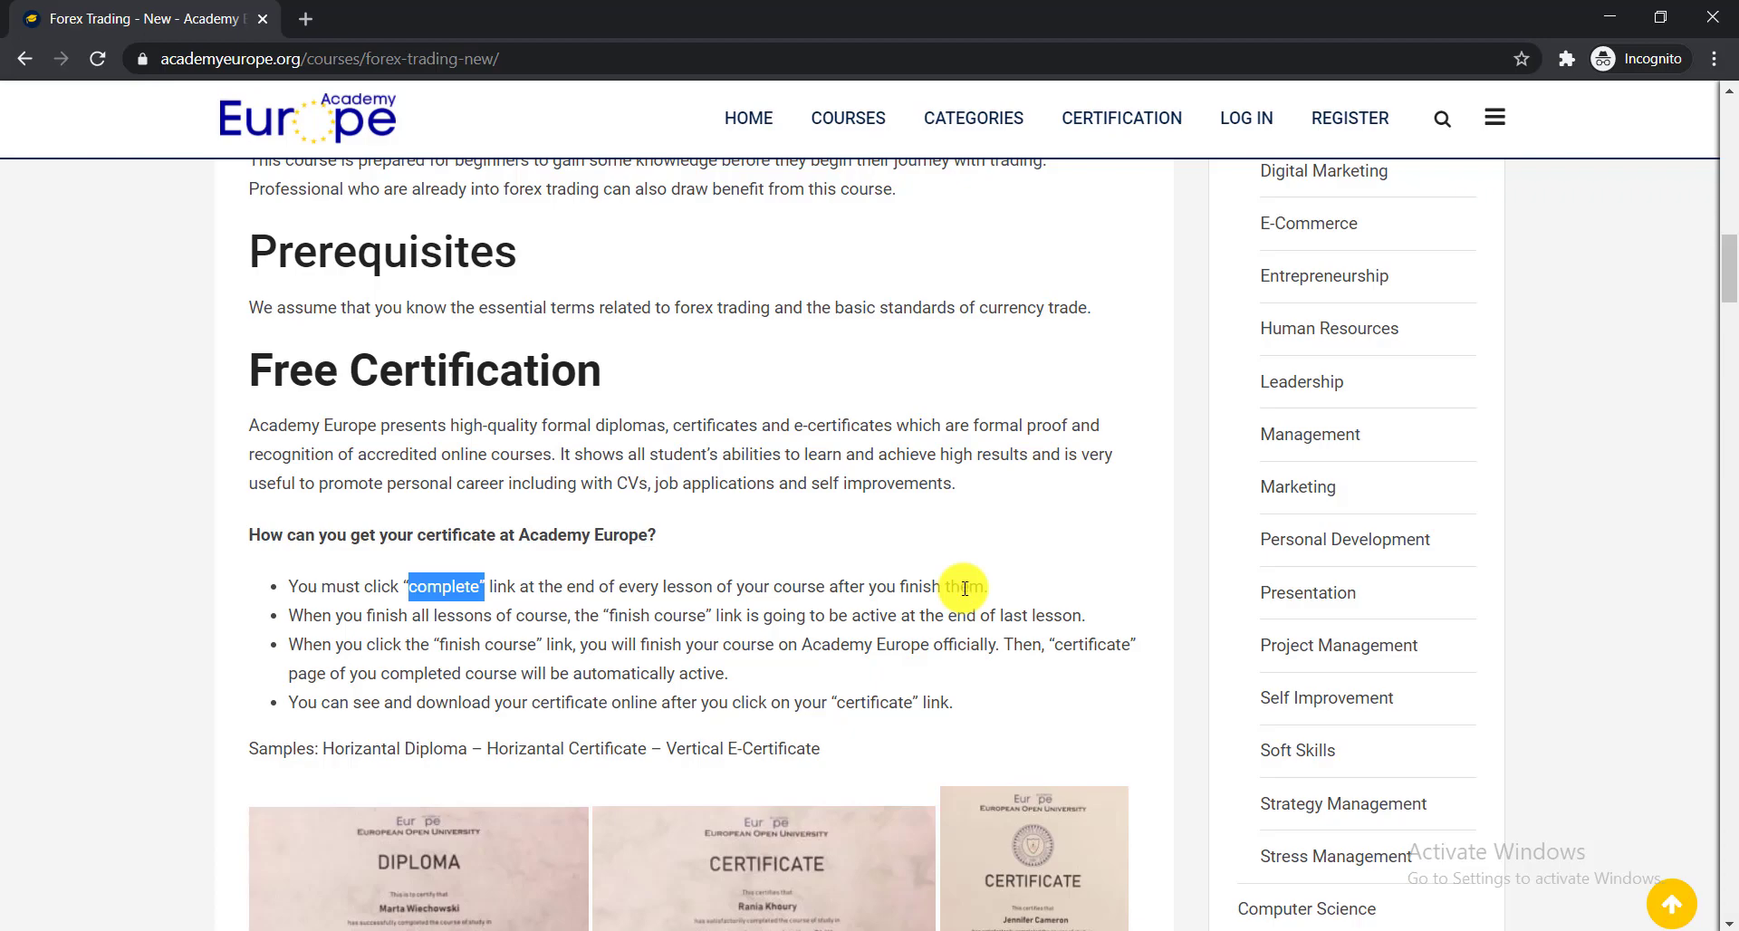
mouse_move(963, 590)
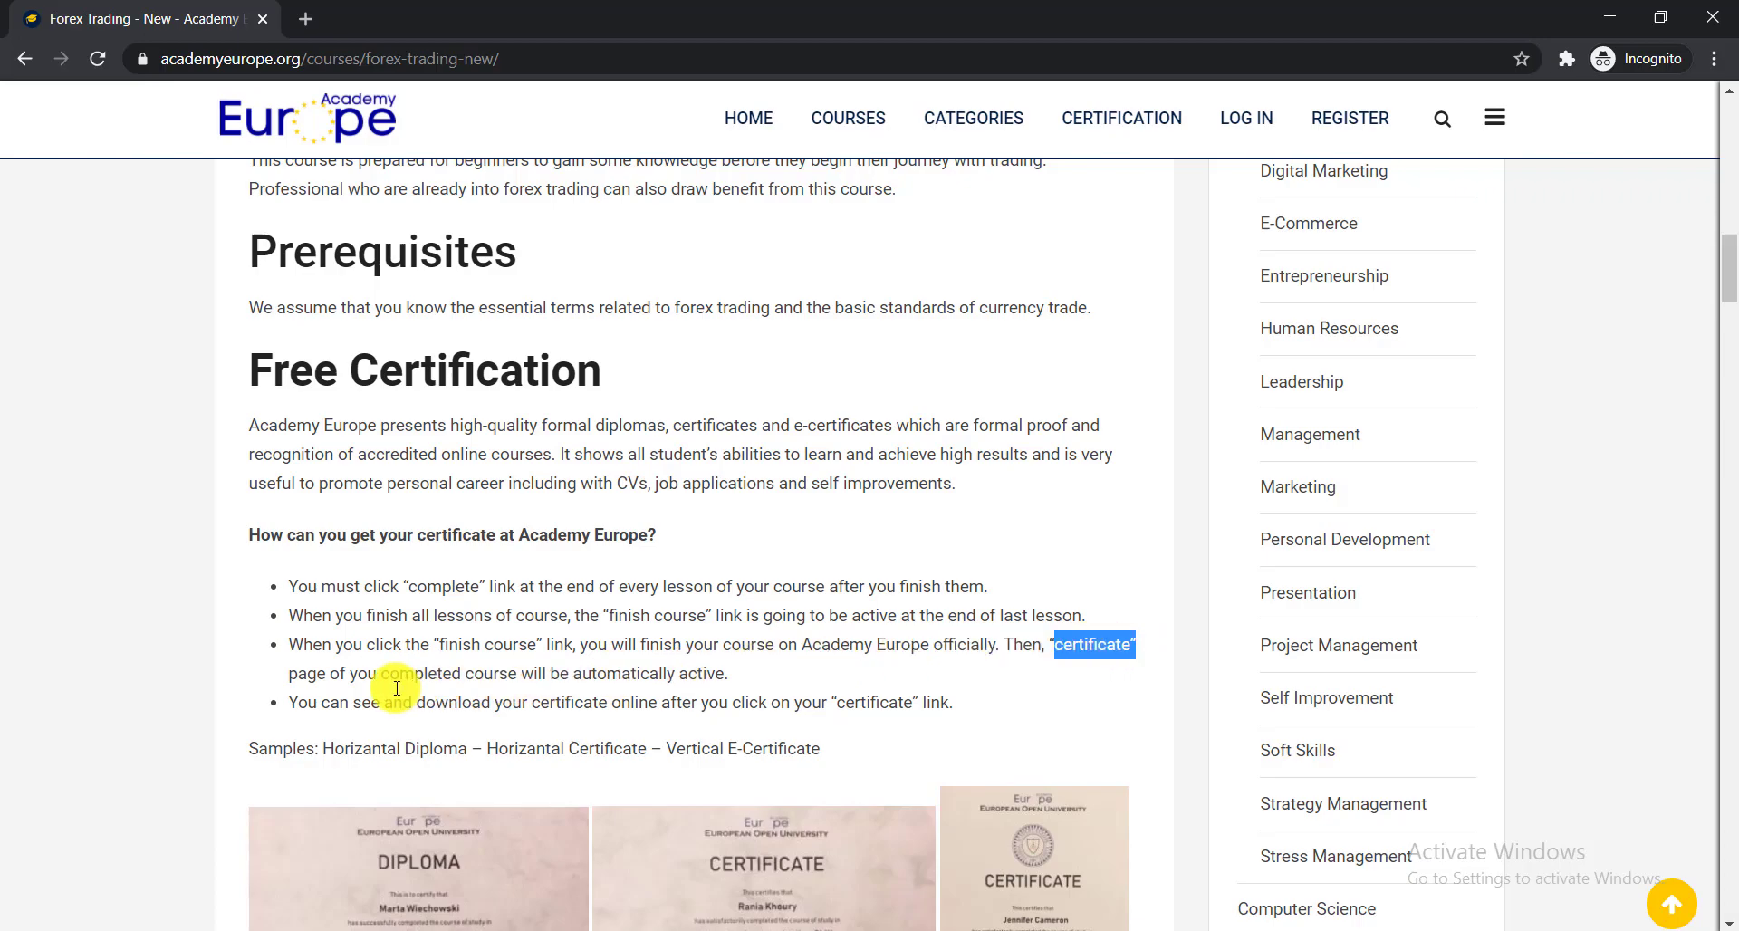
mouse_move(300, 700)
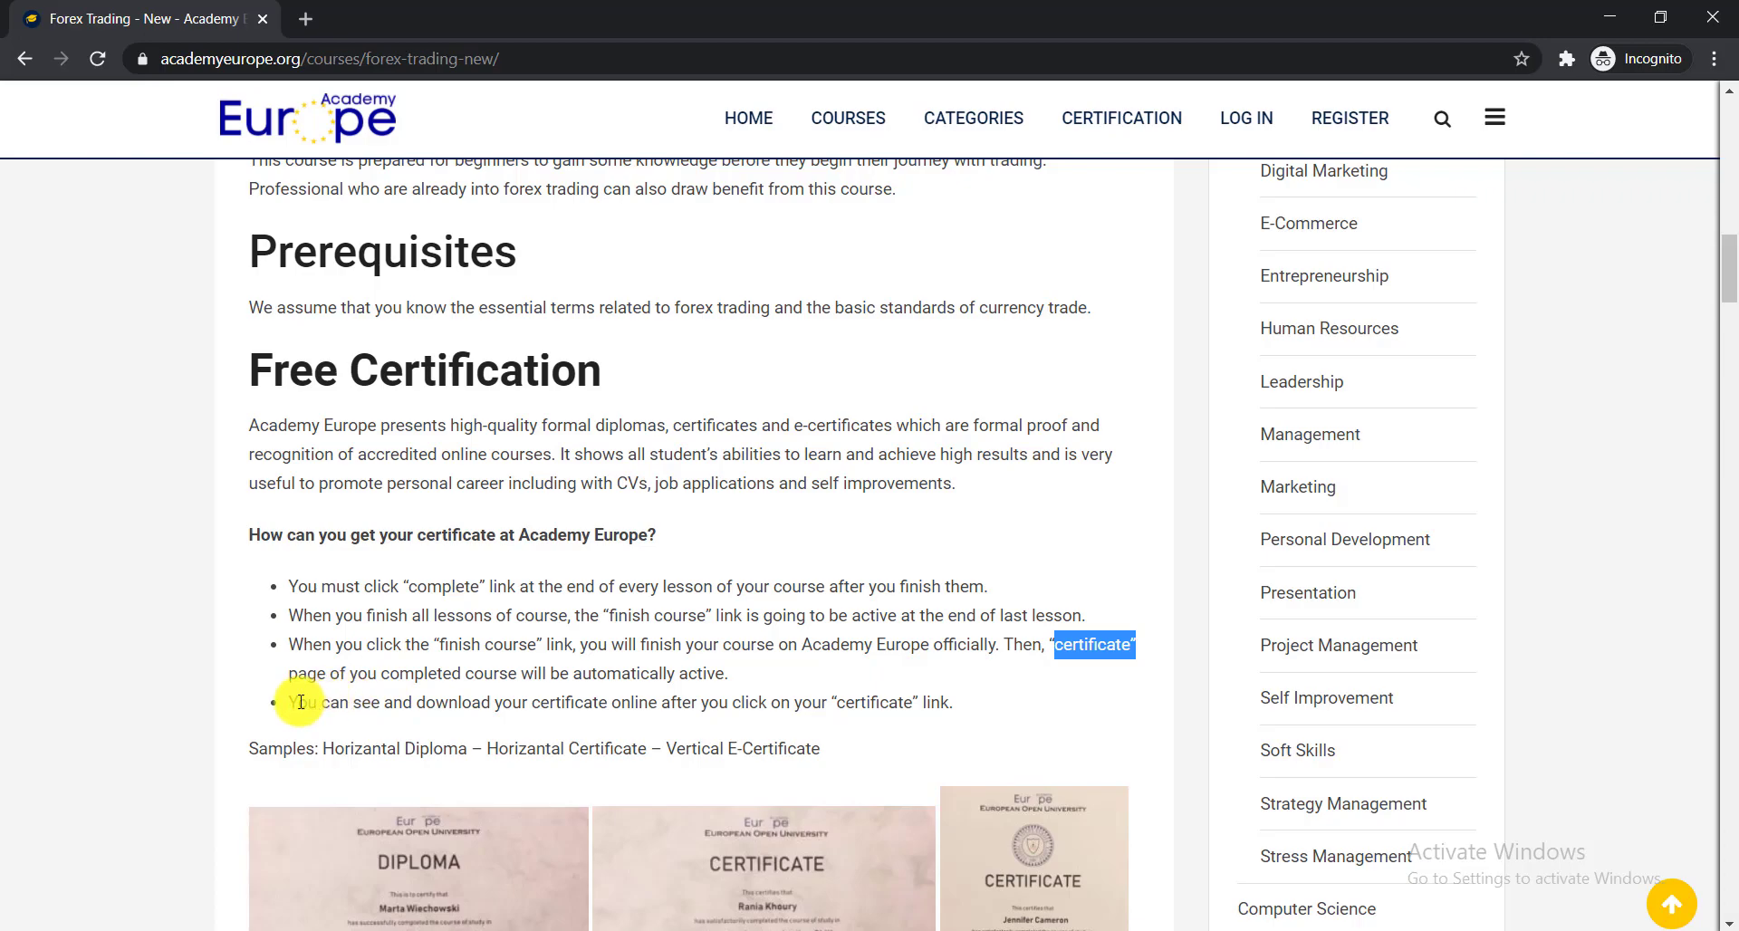
left_click_drag(292, 702, 410, 702)
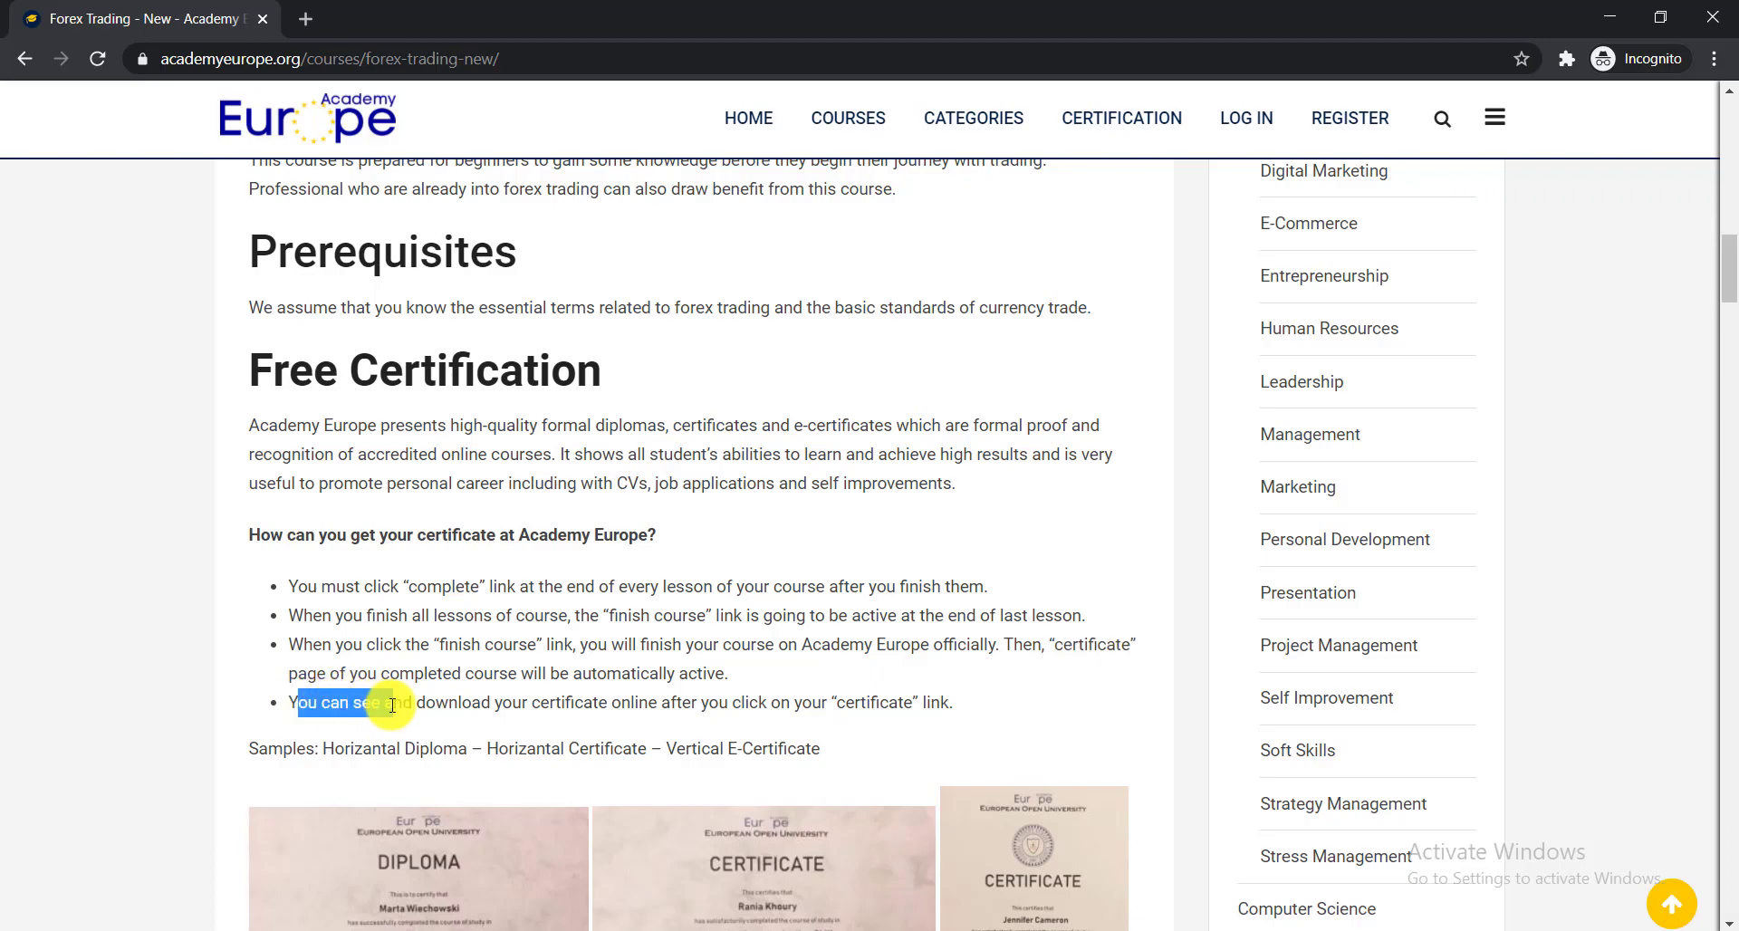
mouse_move(871, 510)
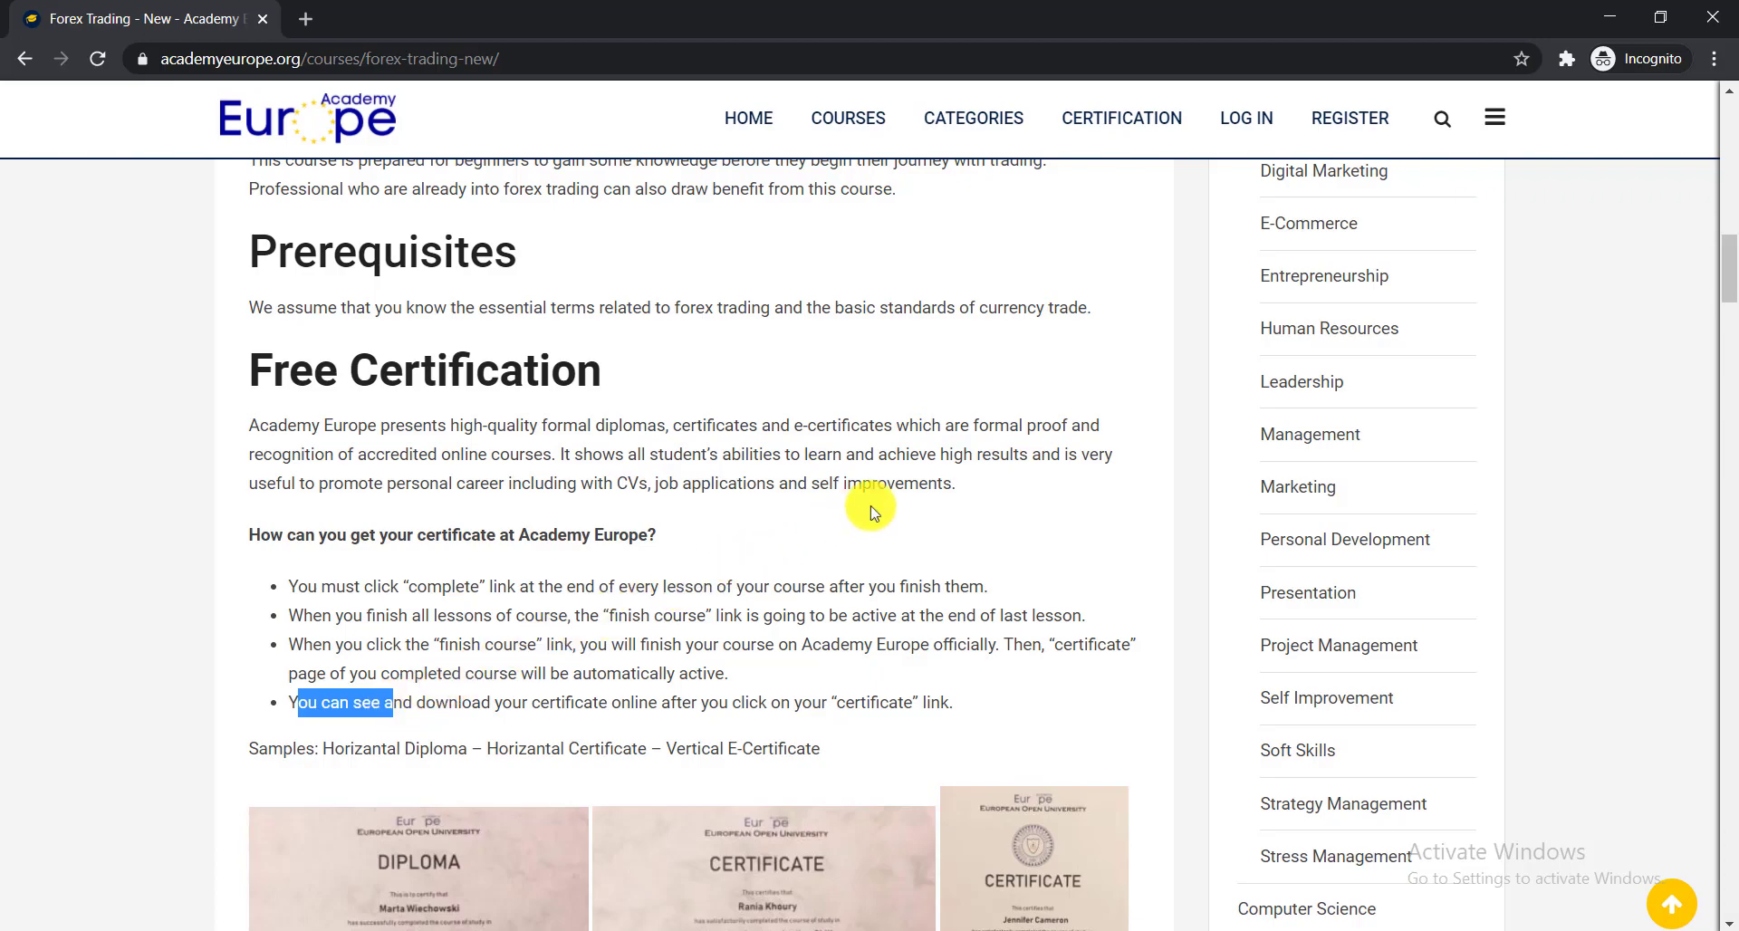
mouse_move(820, 484)
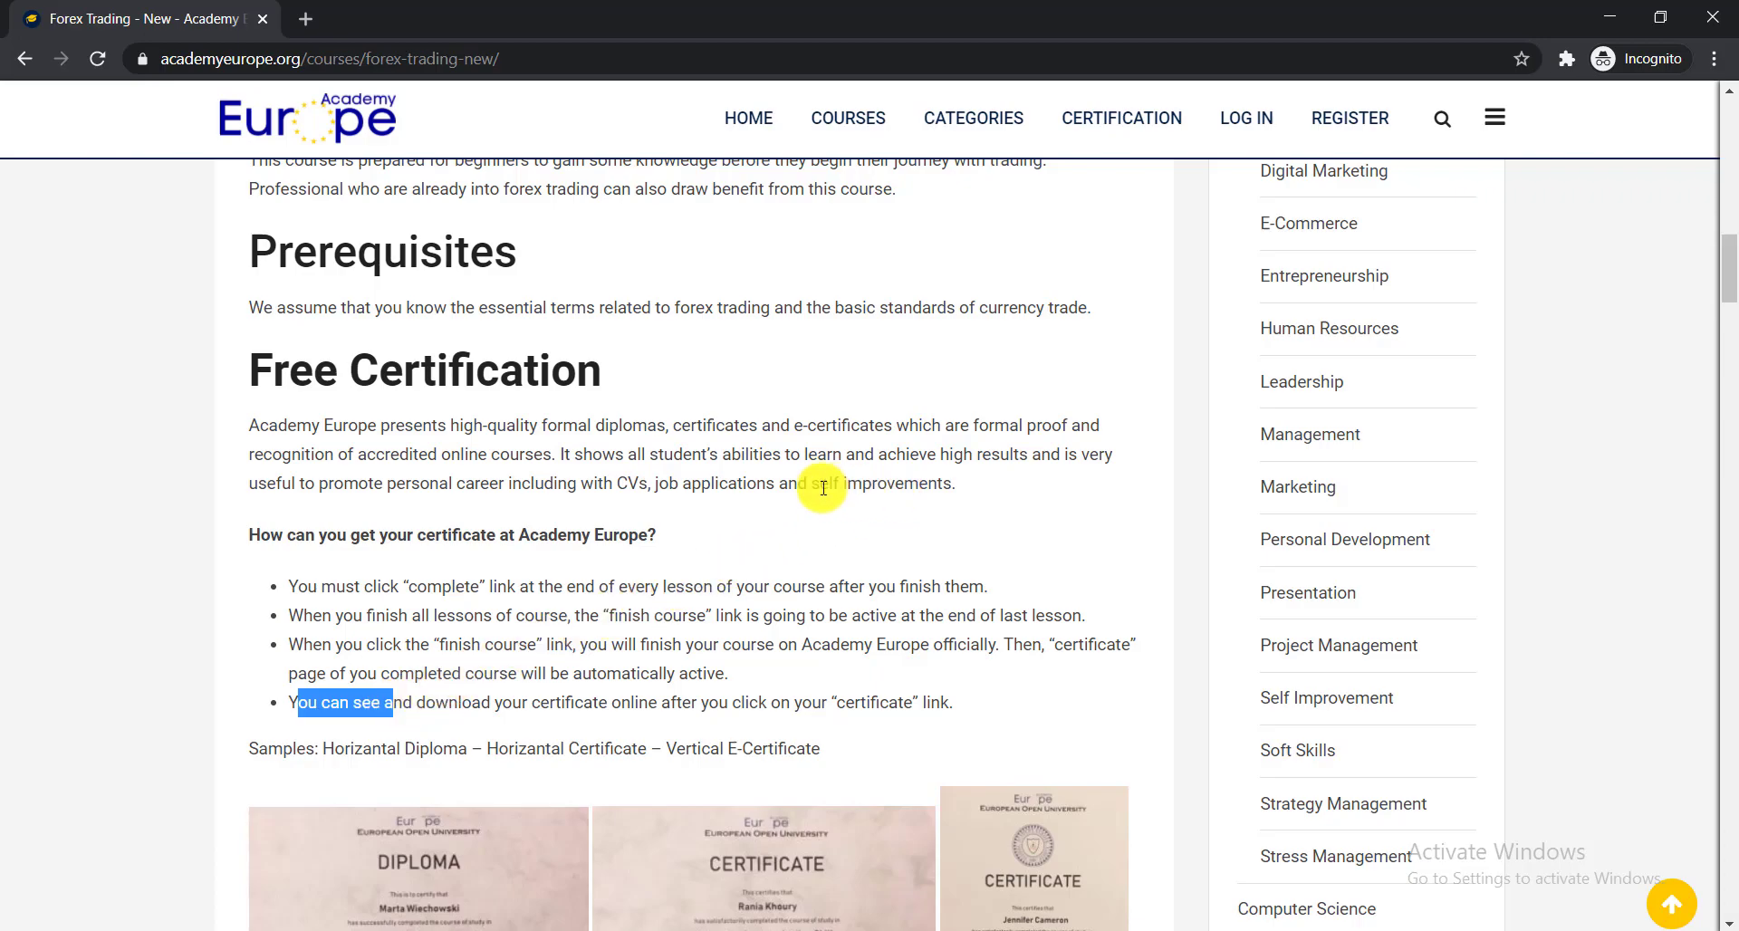
scroll("up", 3)
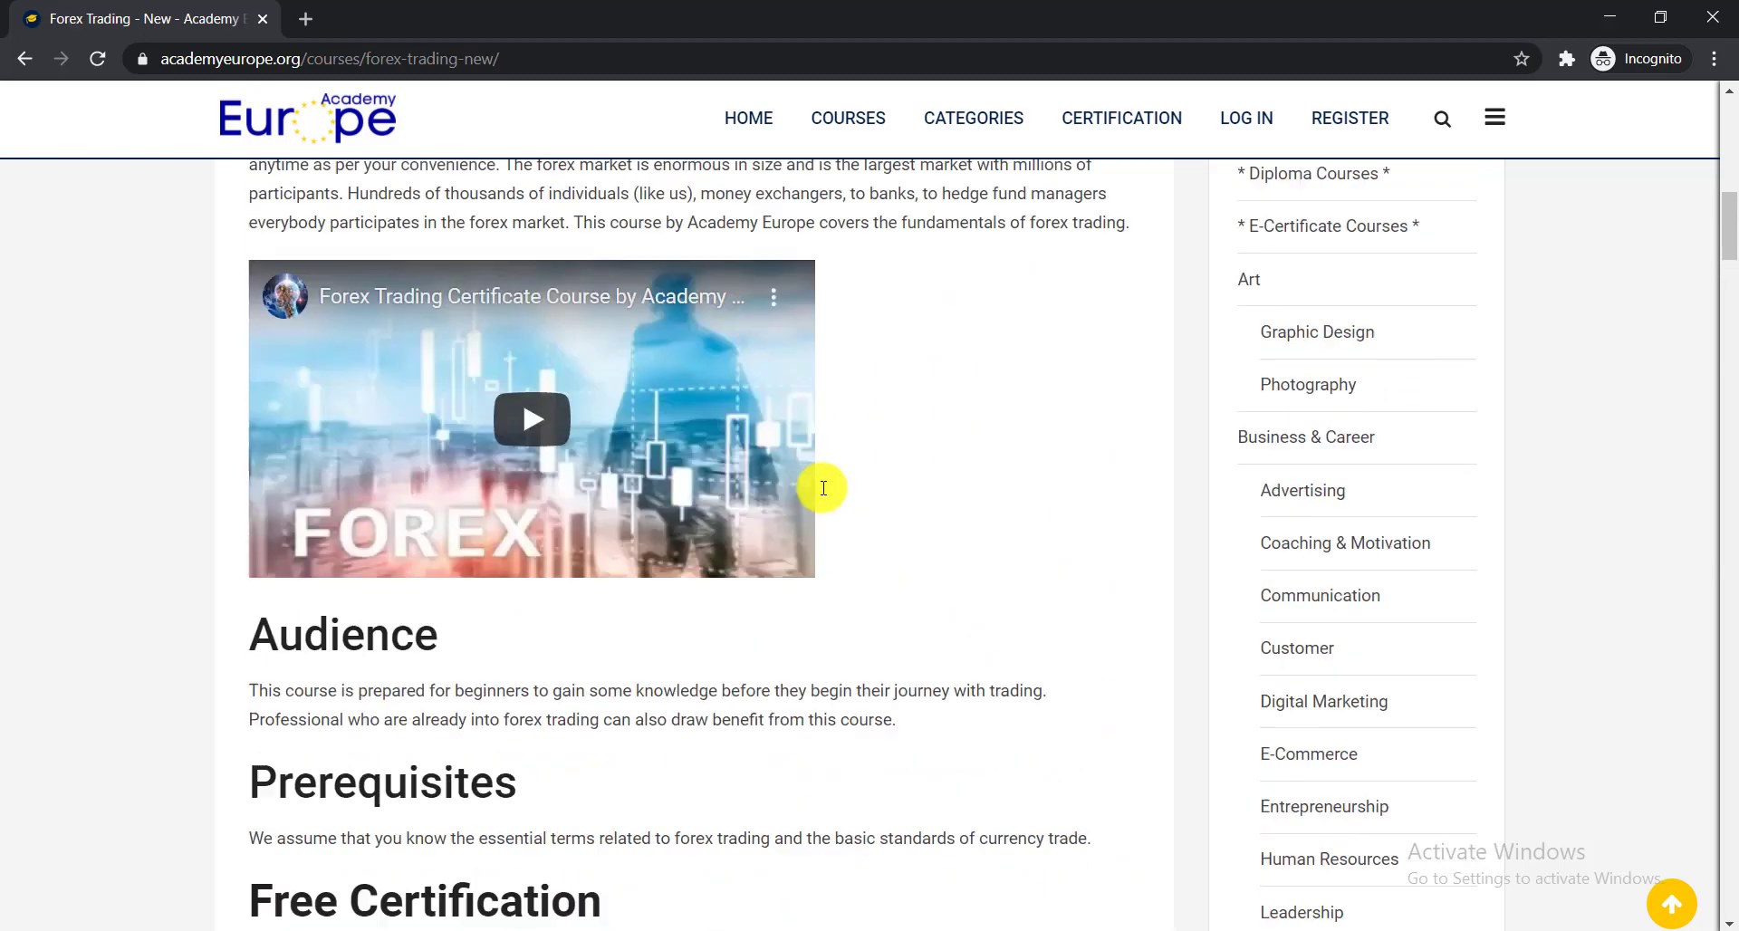
- Enroll in the free Forex Trading course from the top and log in
scroll("up", 3)
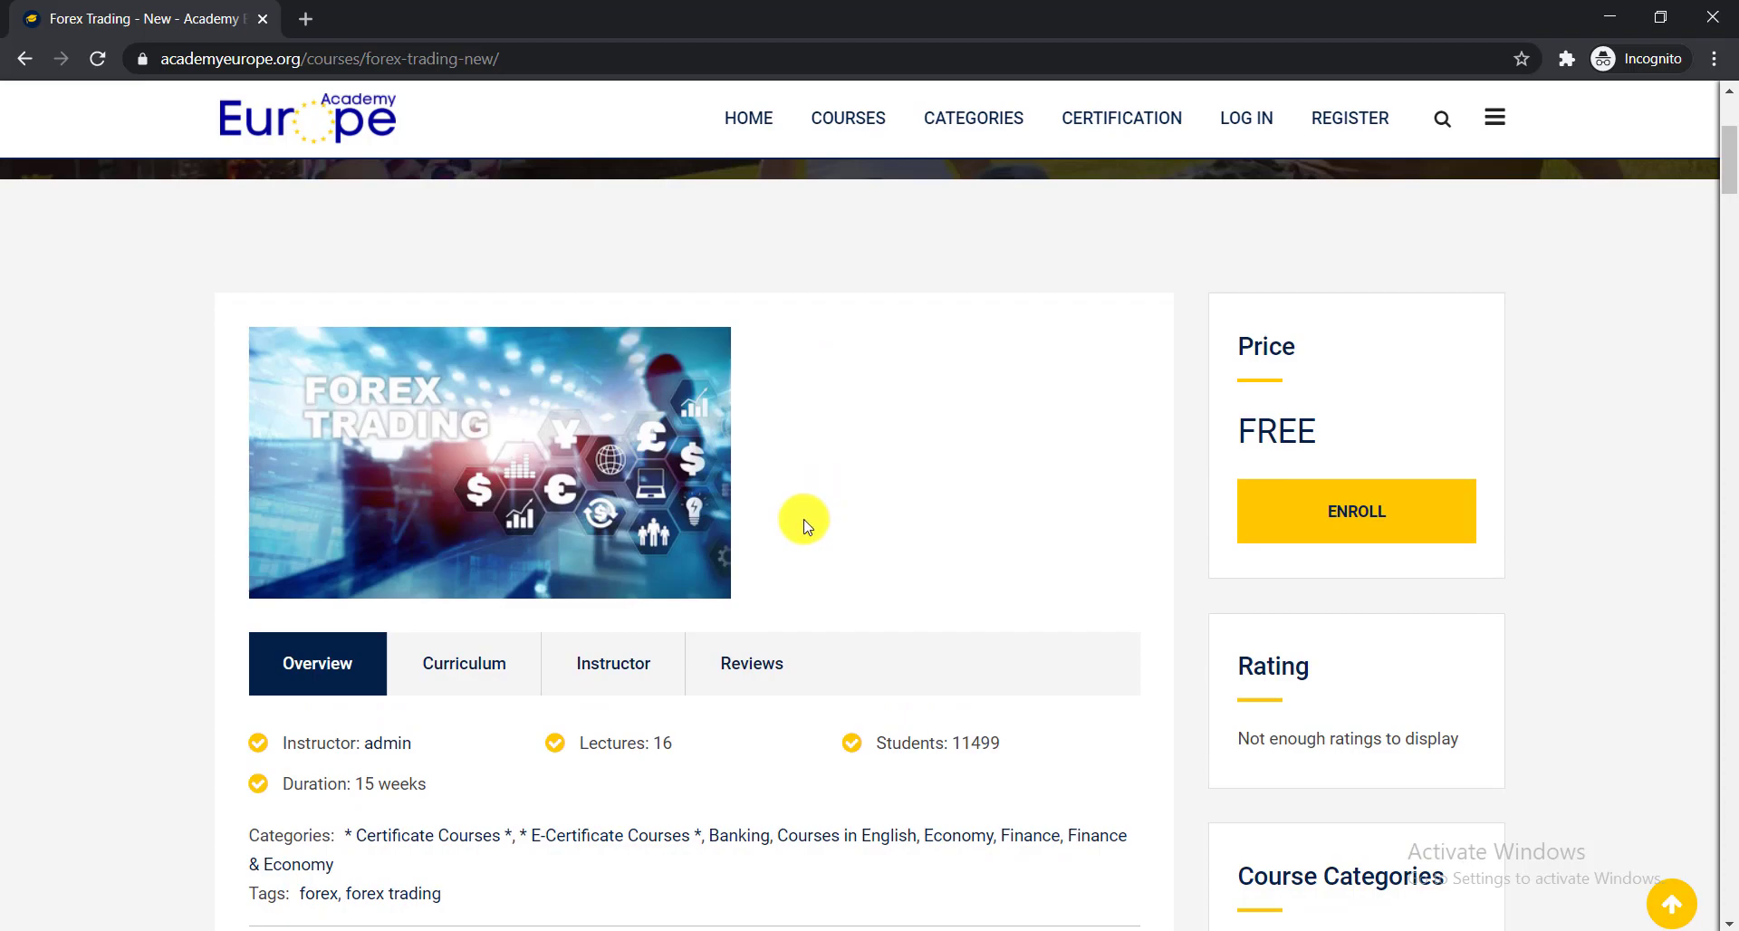
mouse_move(1354, 510)
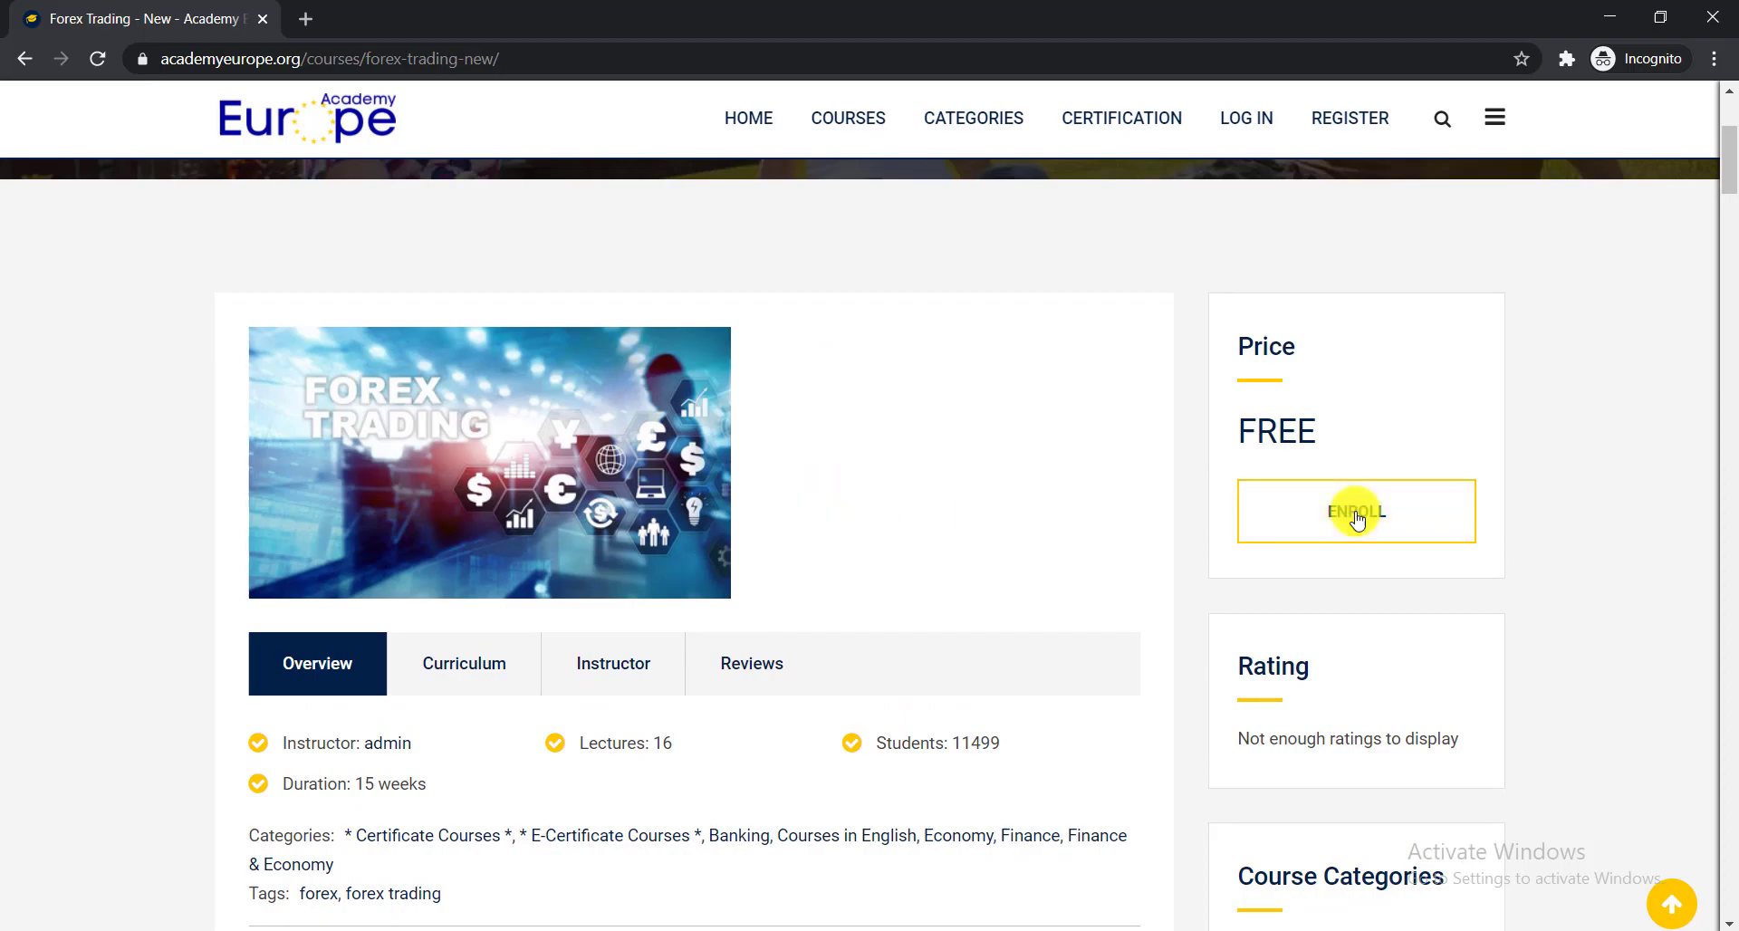
left_click(1355, 511)
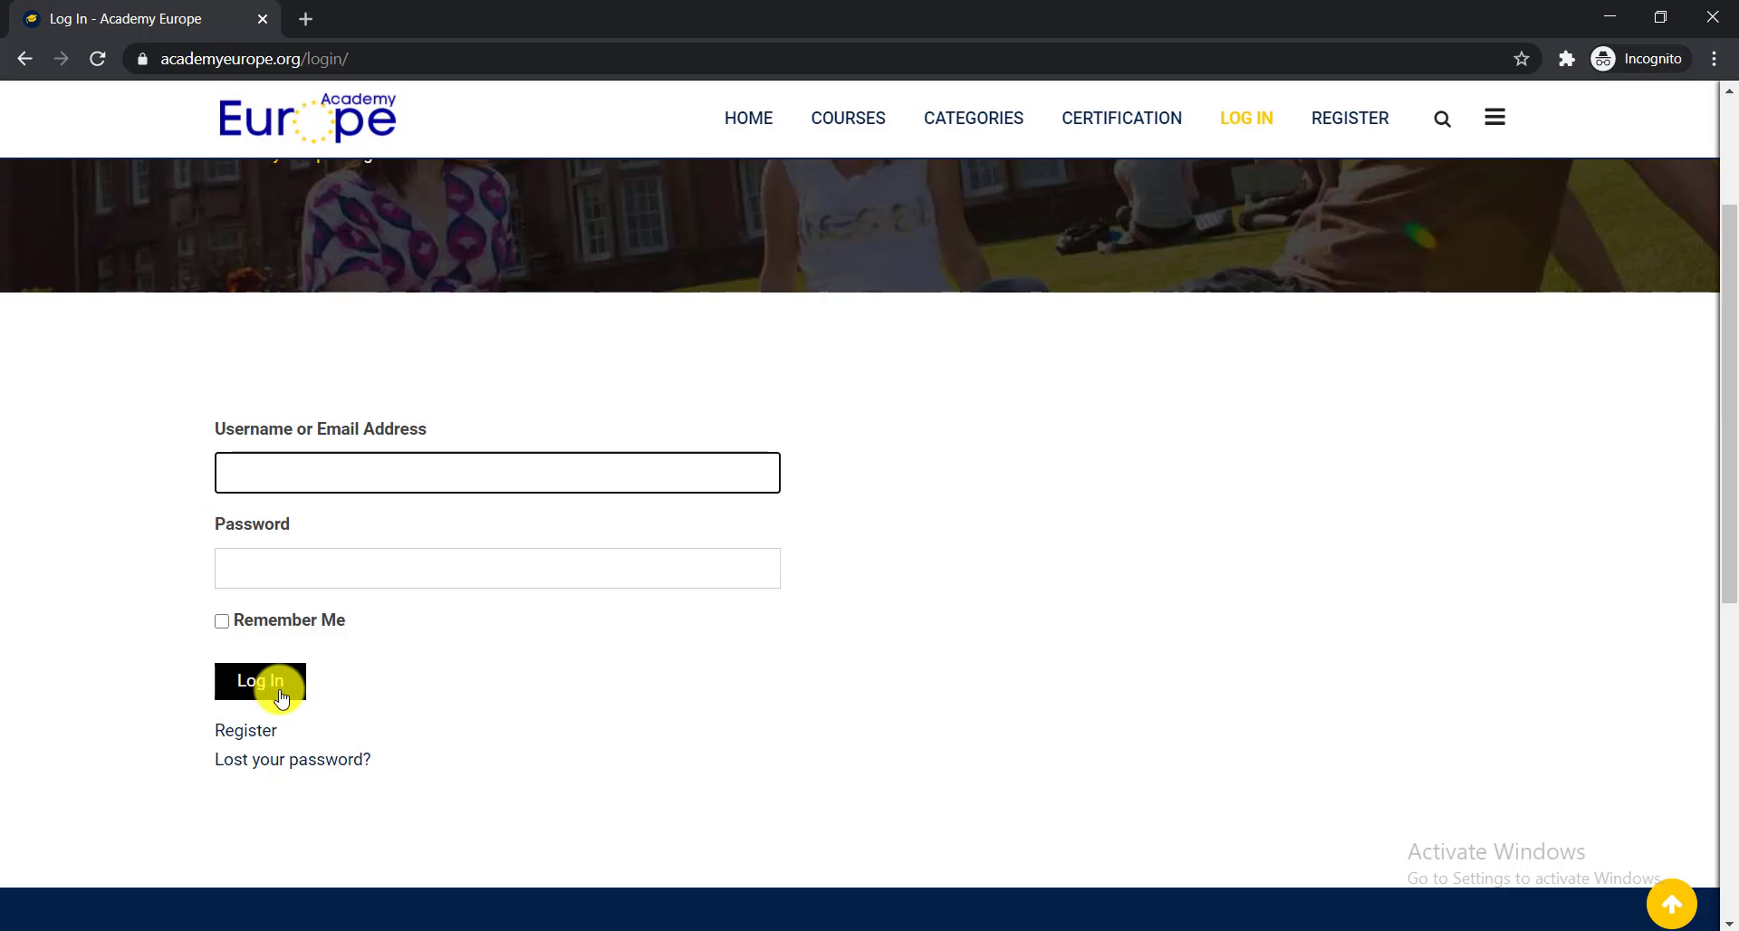
left_click(260, 680)
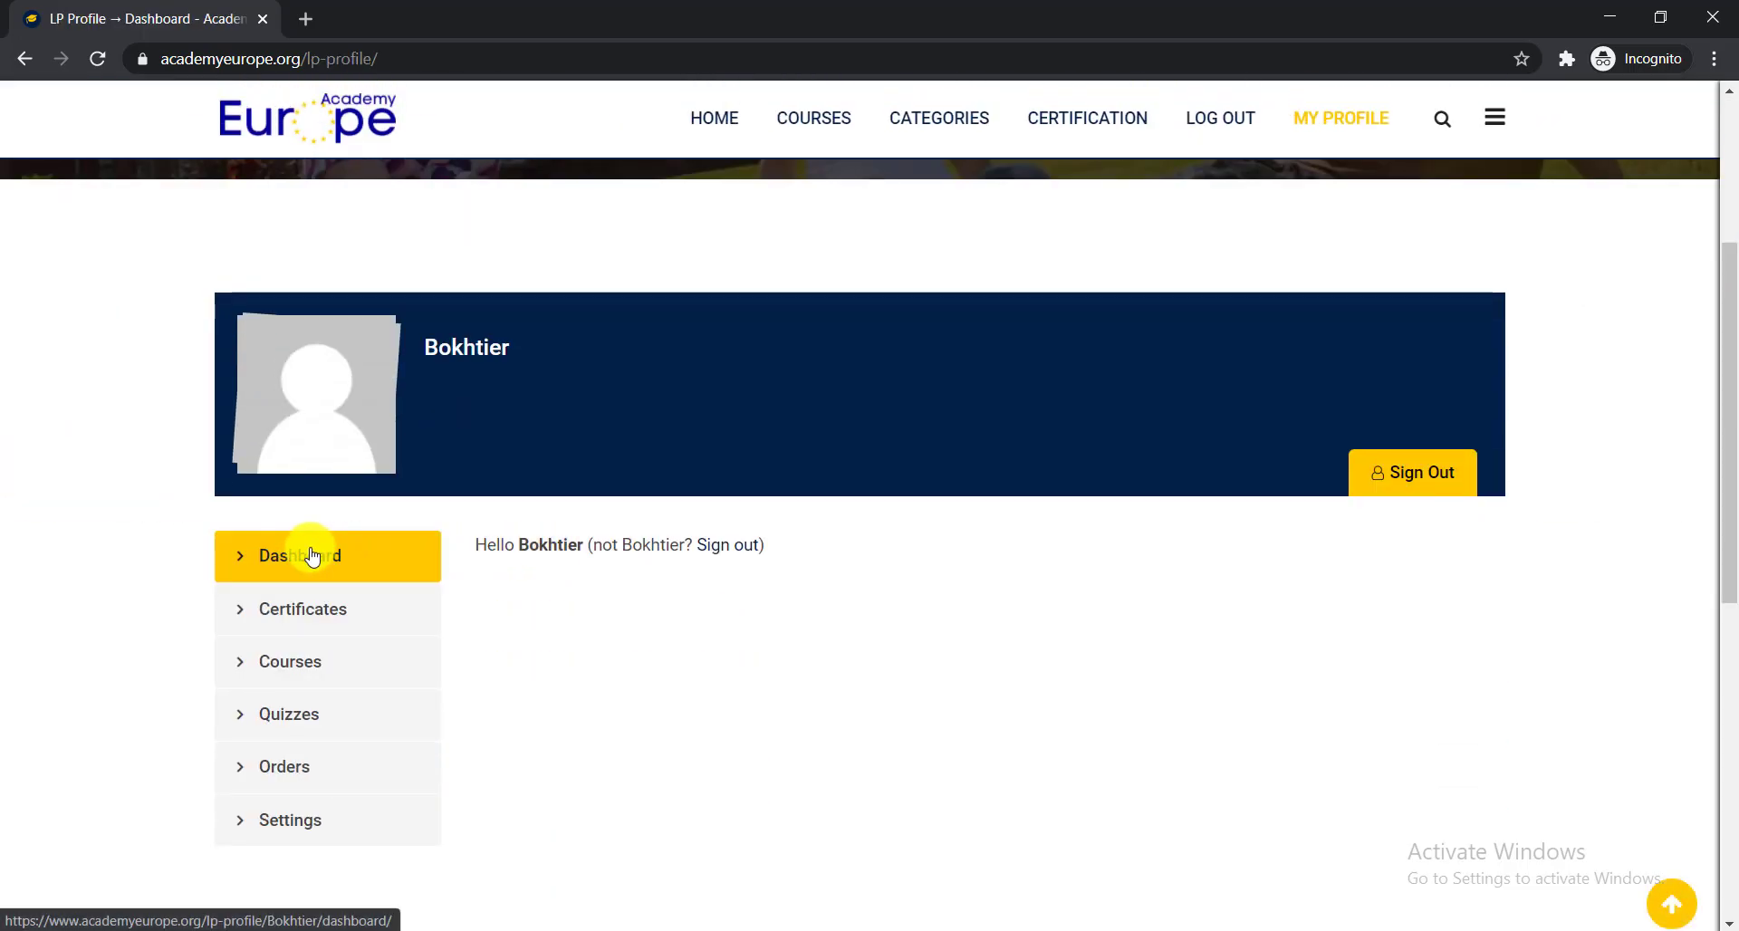
left_click(303, 608)
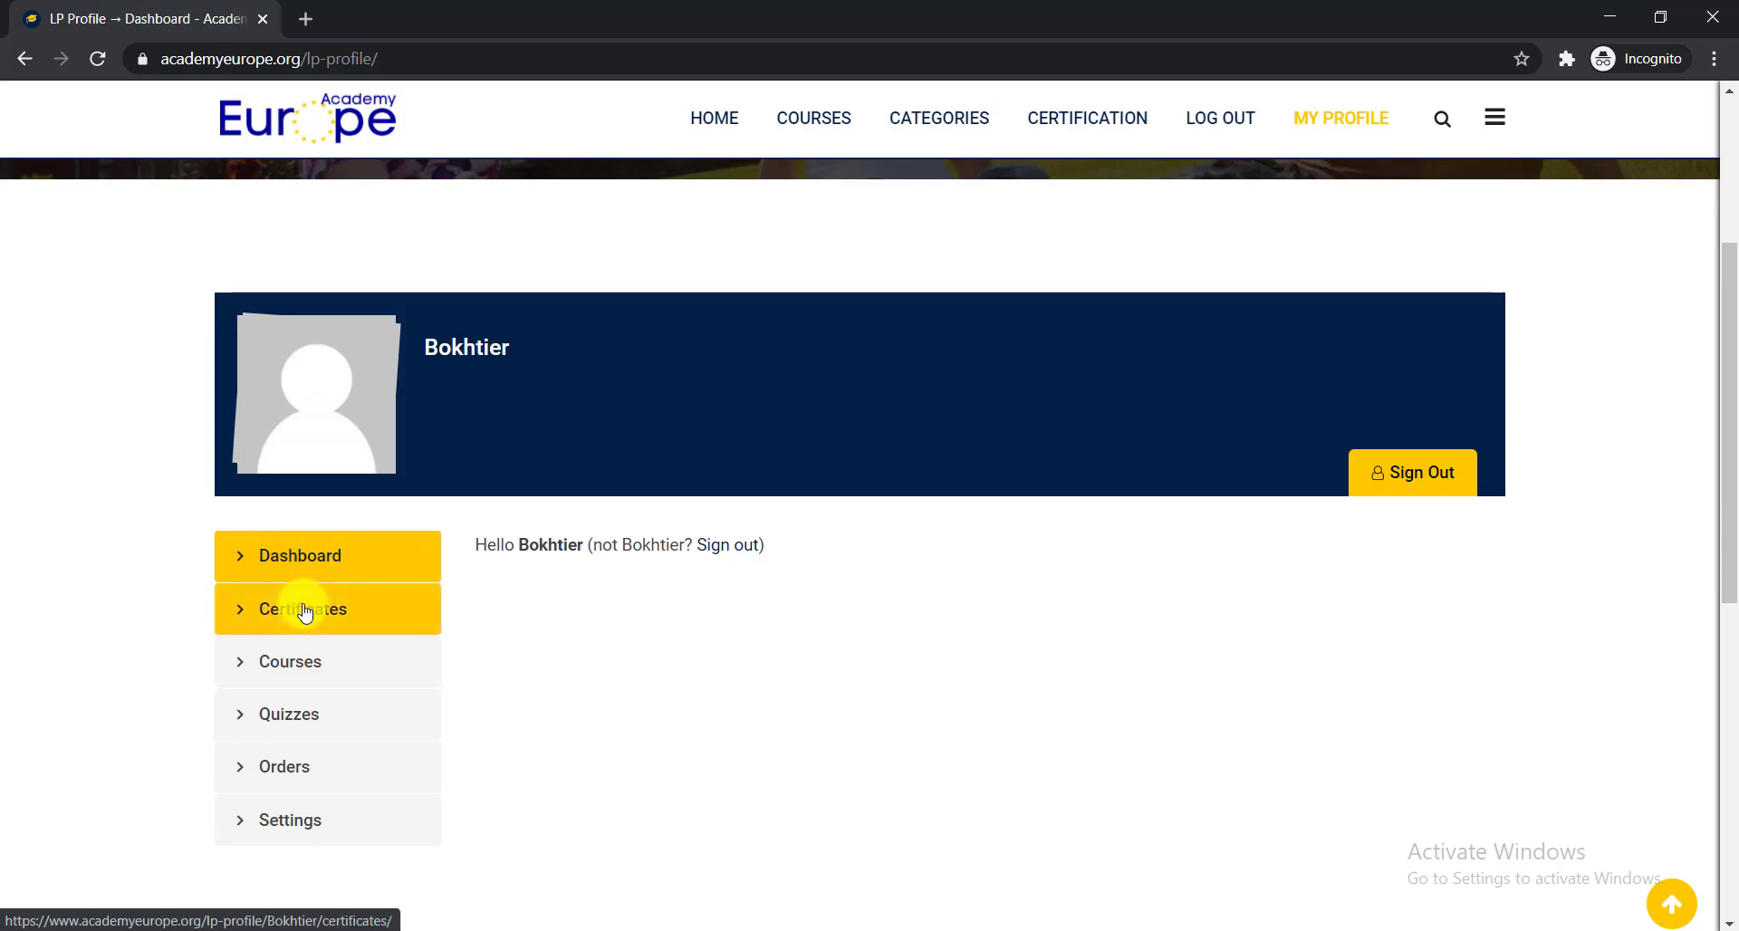
mouse_move(292, 662)
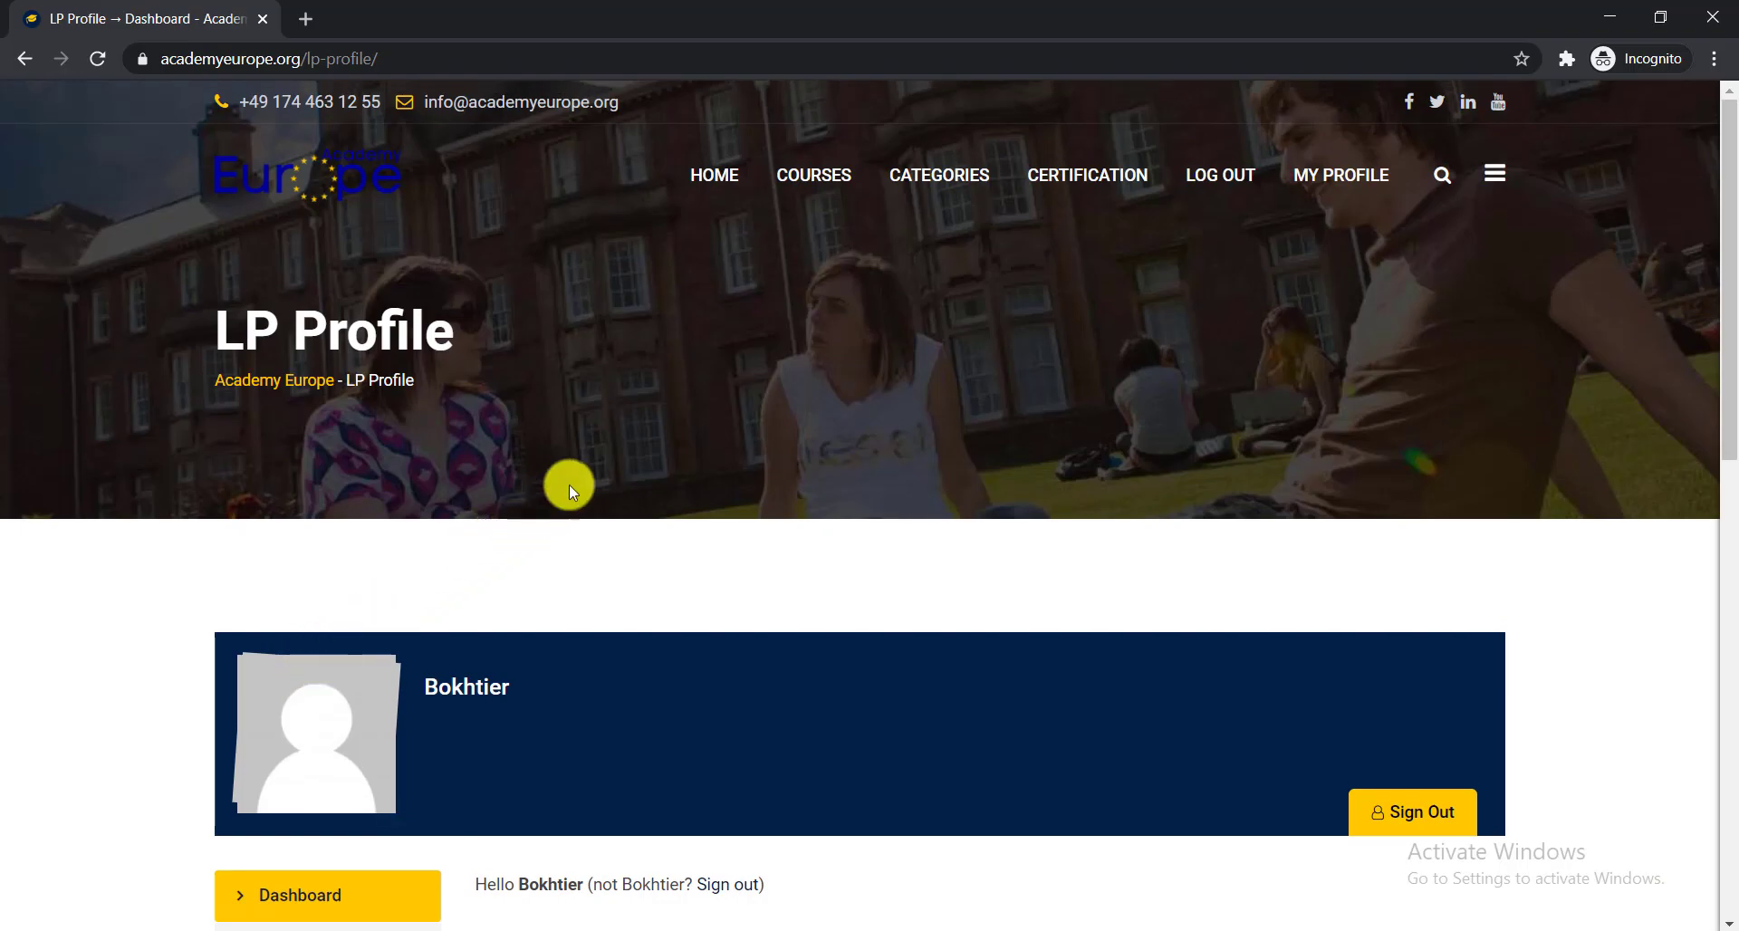
mouse_move(645, 435)
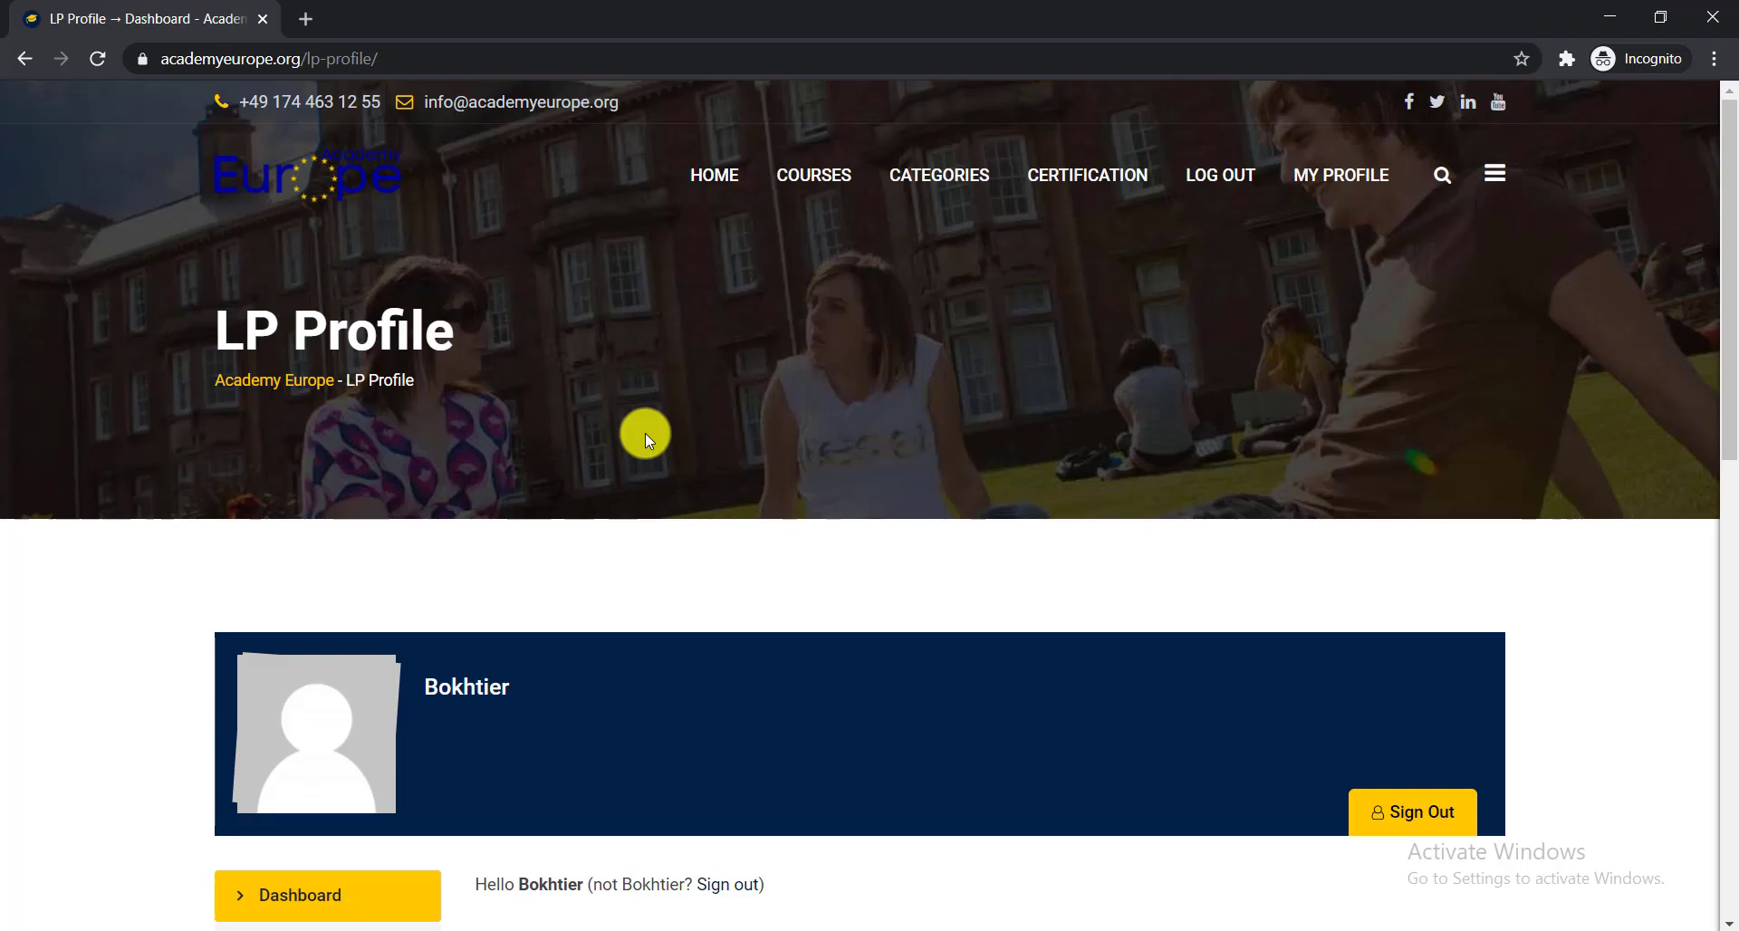
scroll("down", 3)
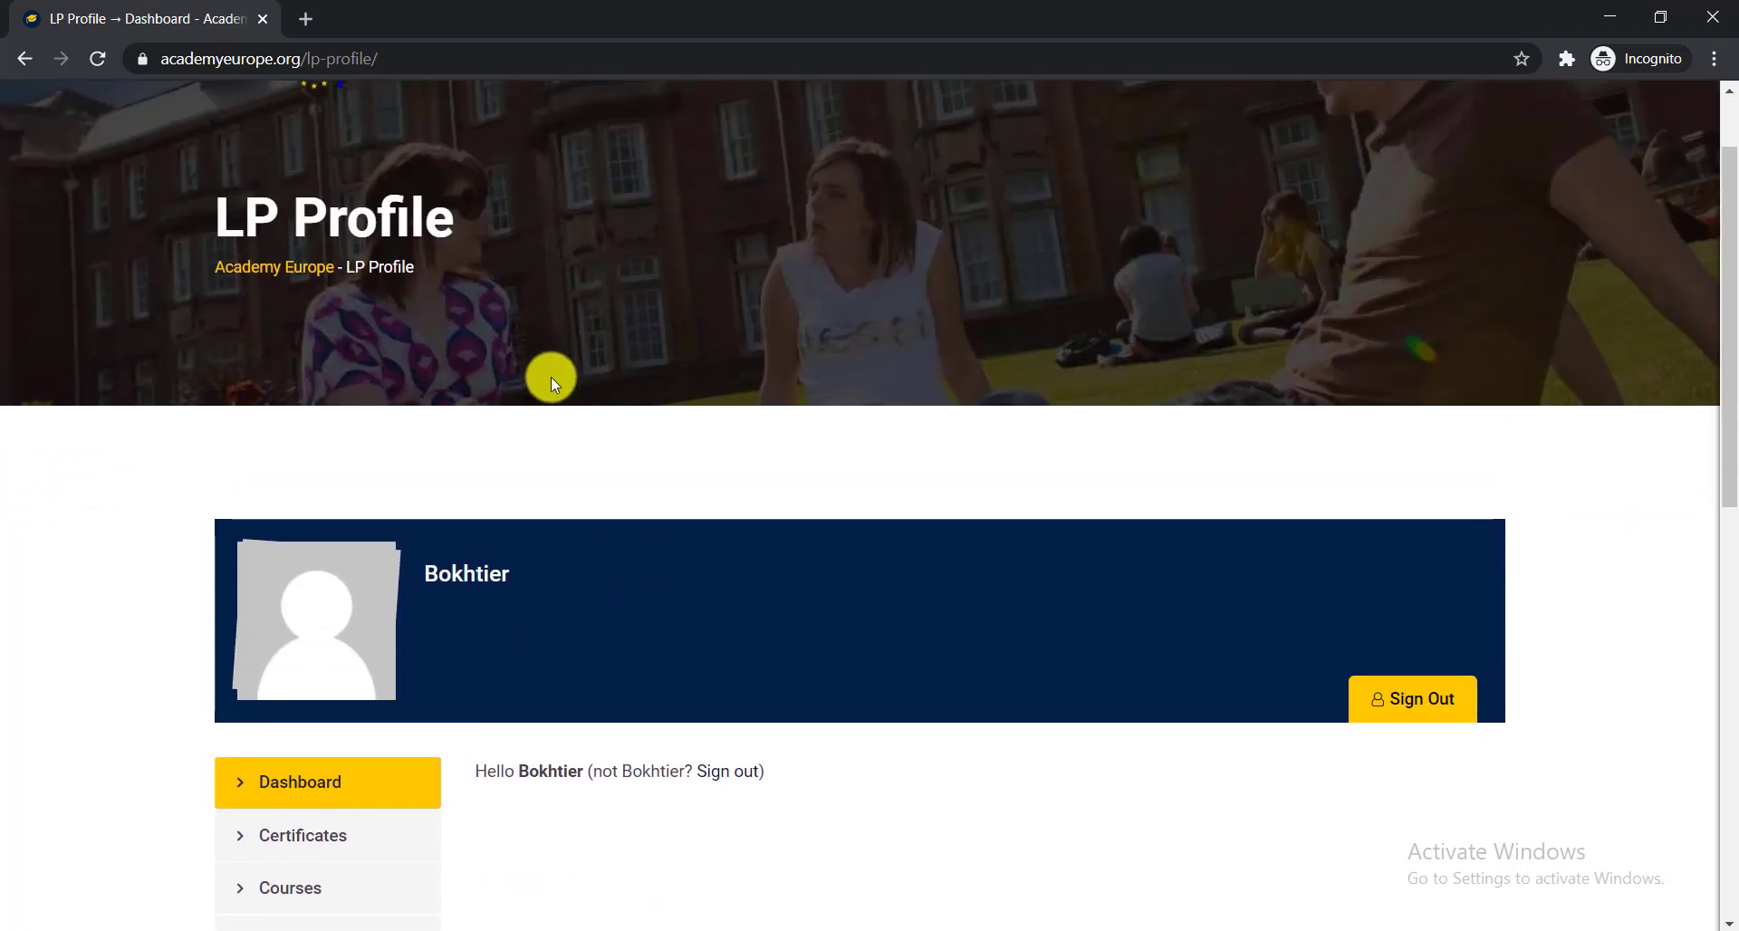
mouse_move(622, 463)
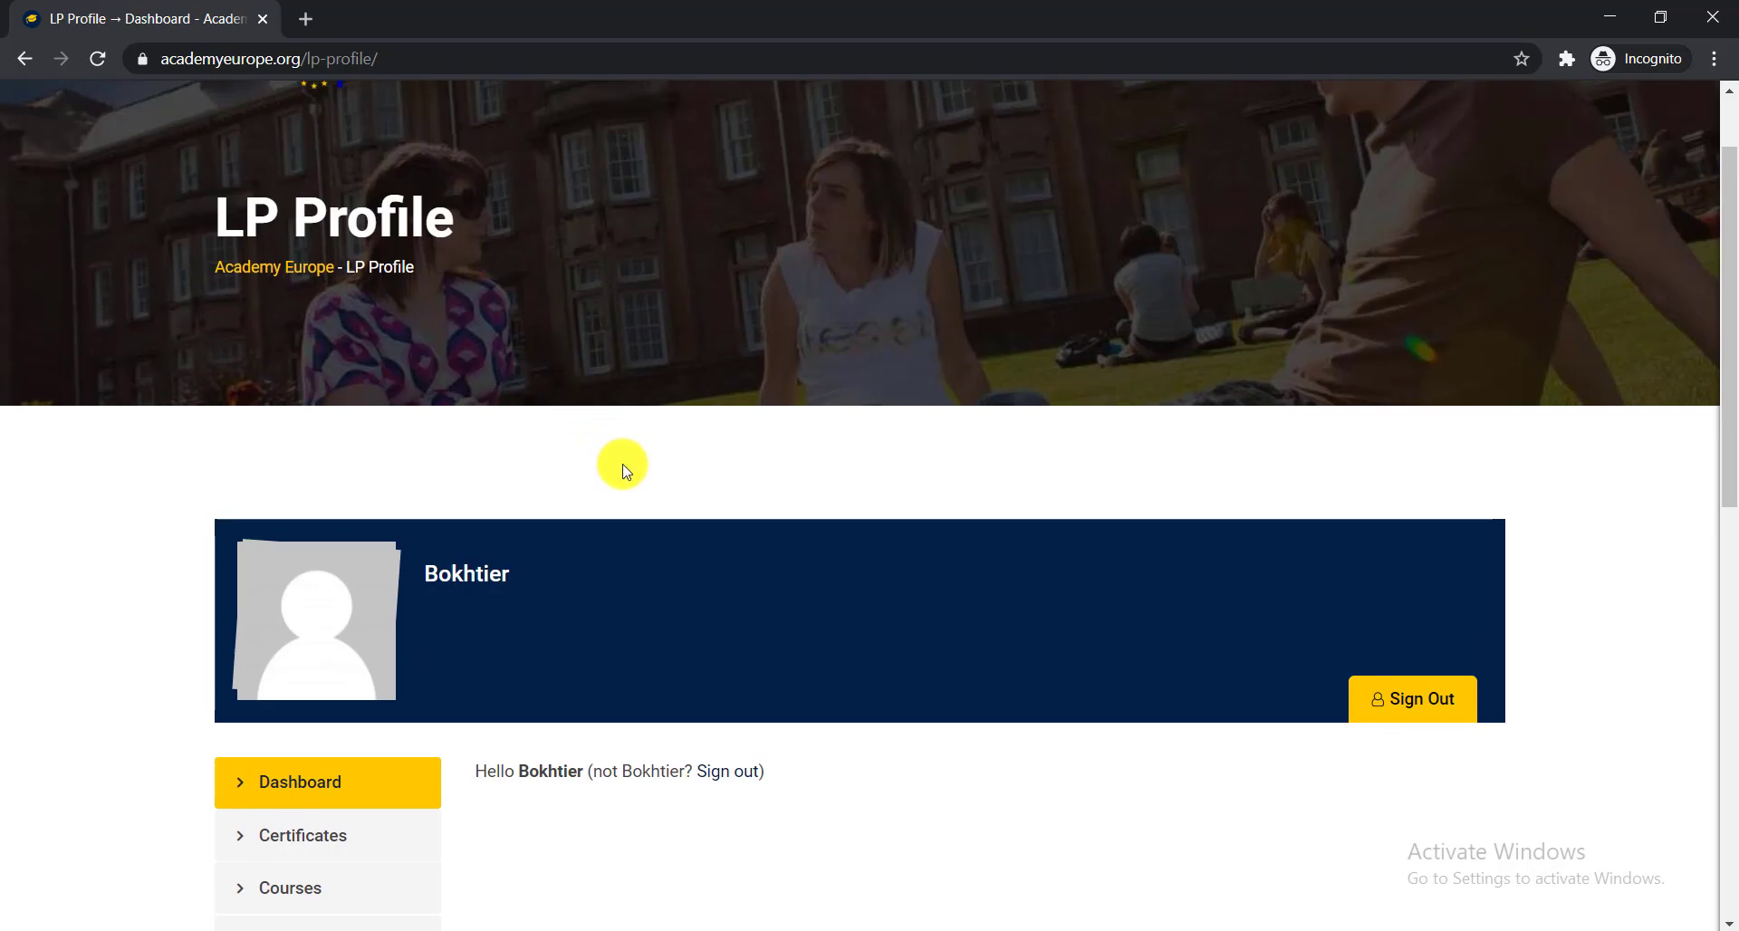